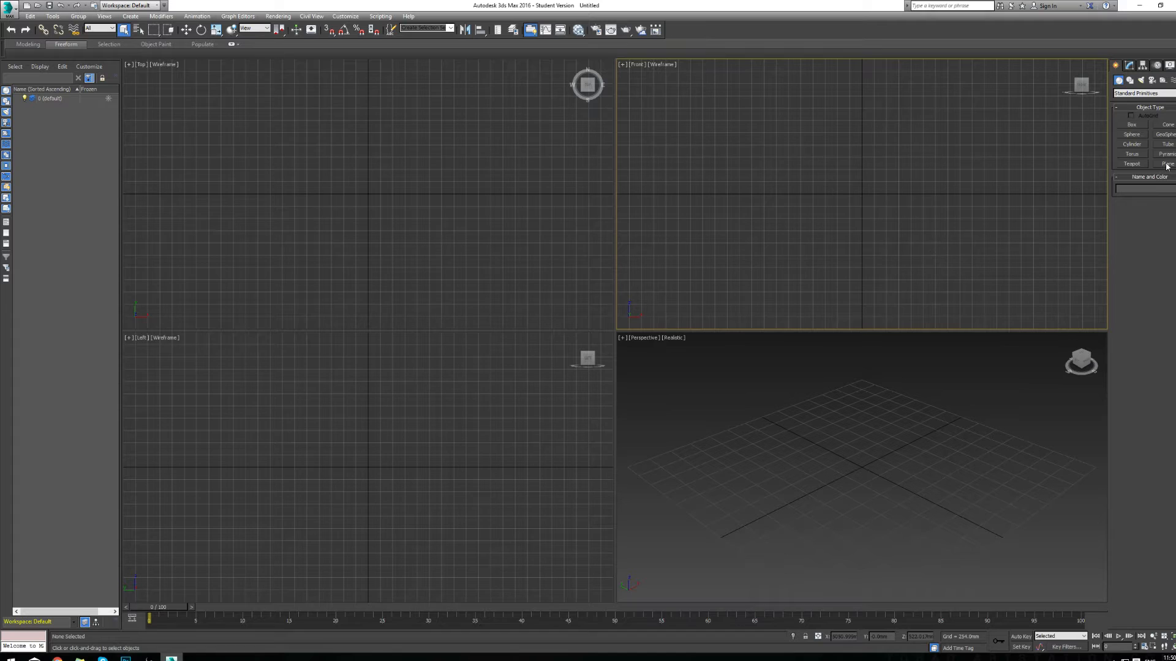
Draw a rectangular Plane primitive in the Front viewport.
left_click(1164, 163)
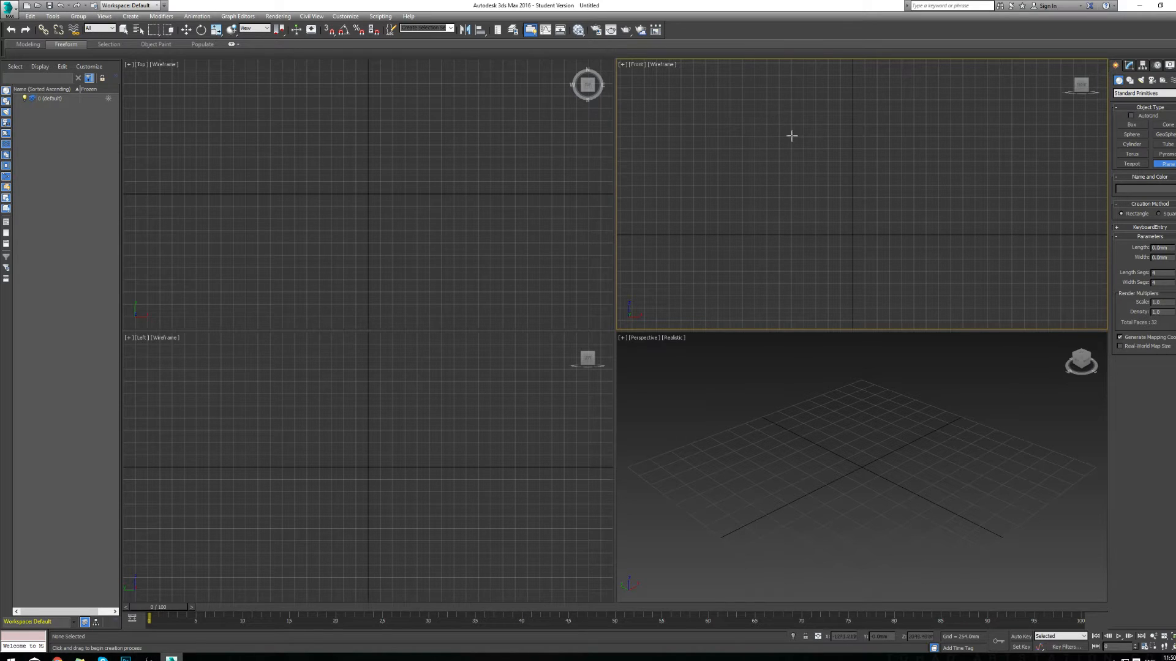
mouse_move(750, 70)
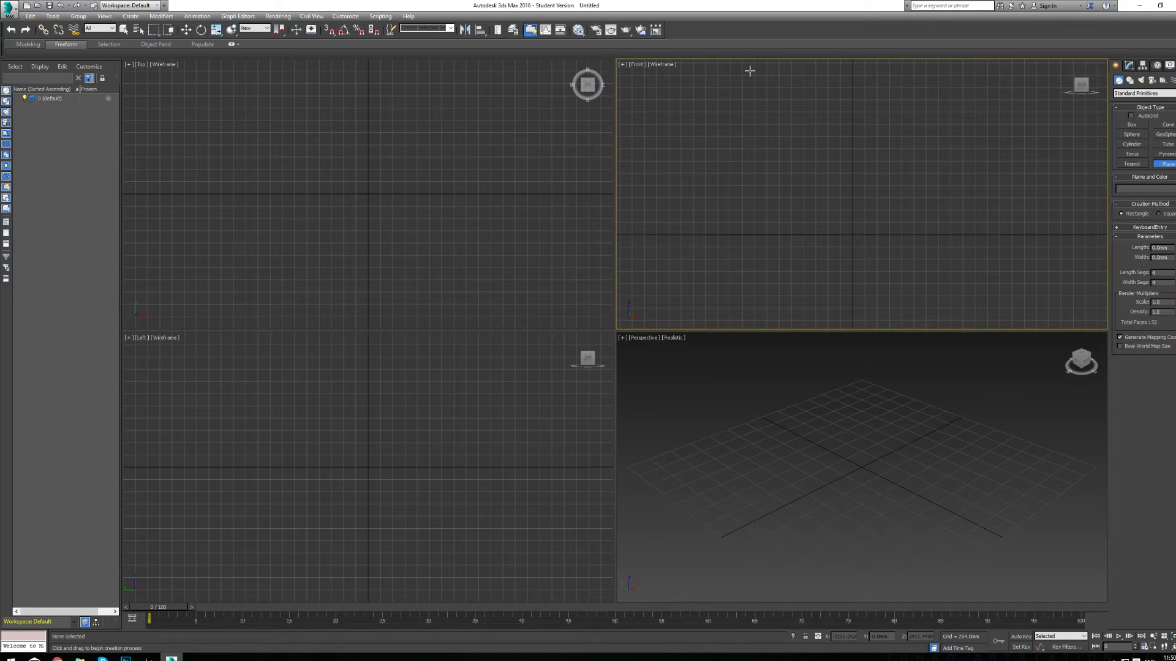
left_click_drag(748, 70, 955, 230)
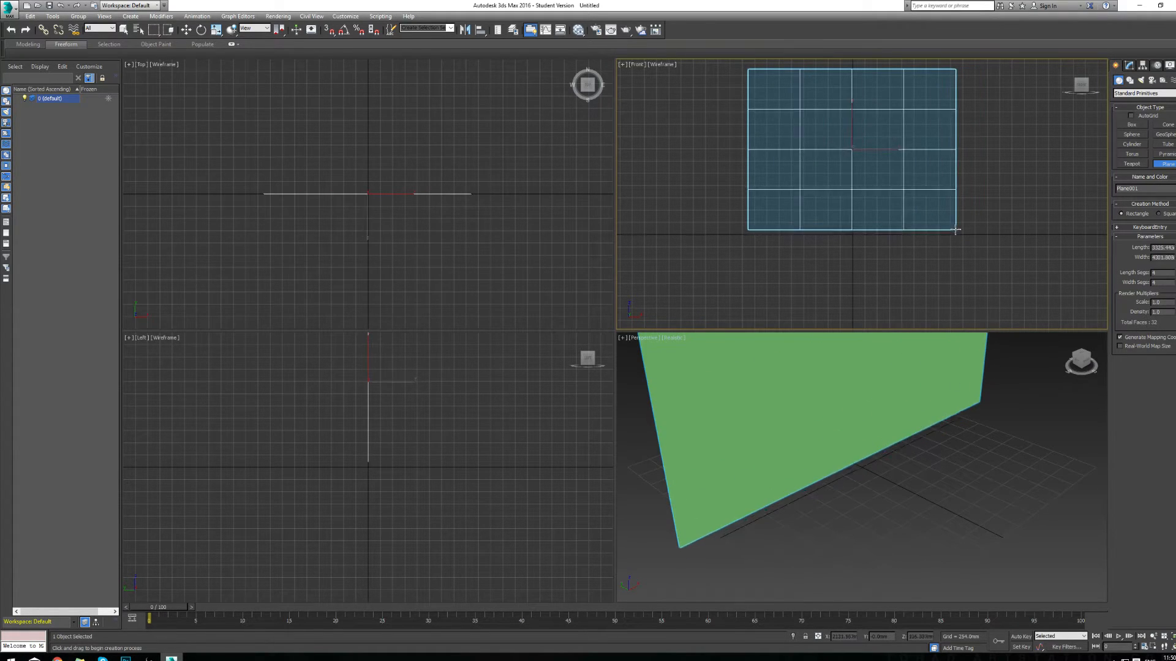
left_click_drag(956, 230, 851, 210)
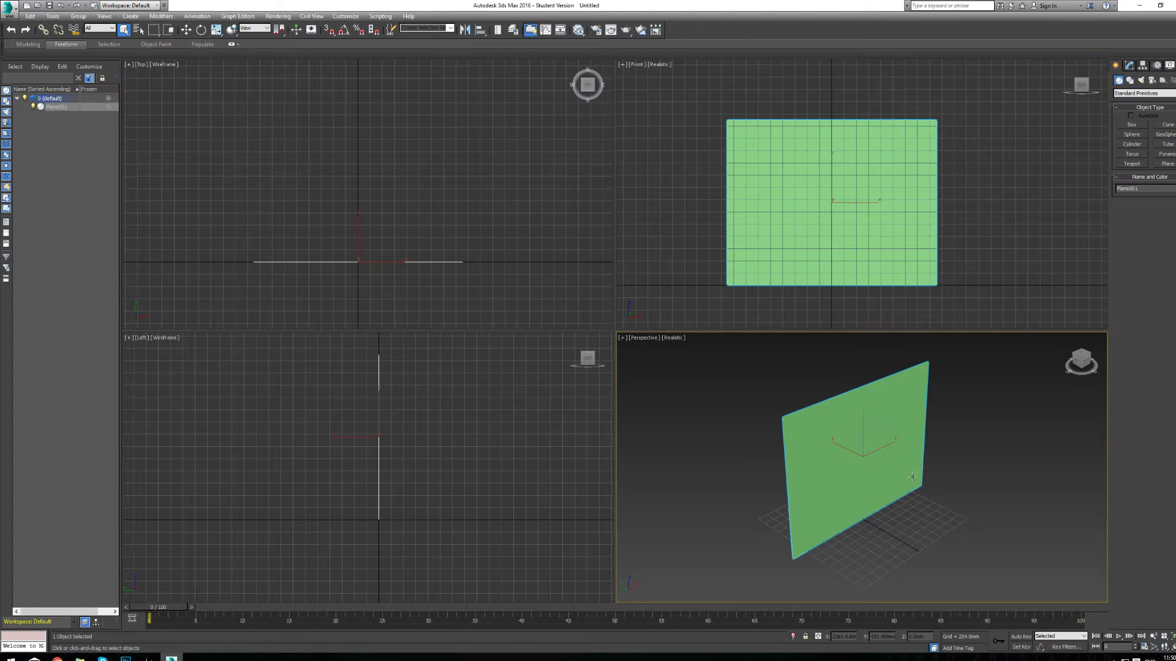
Open the Slate Material Editor and add a new Standard material, Material #25.
left_click(952, 418)
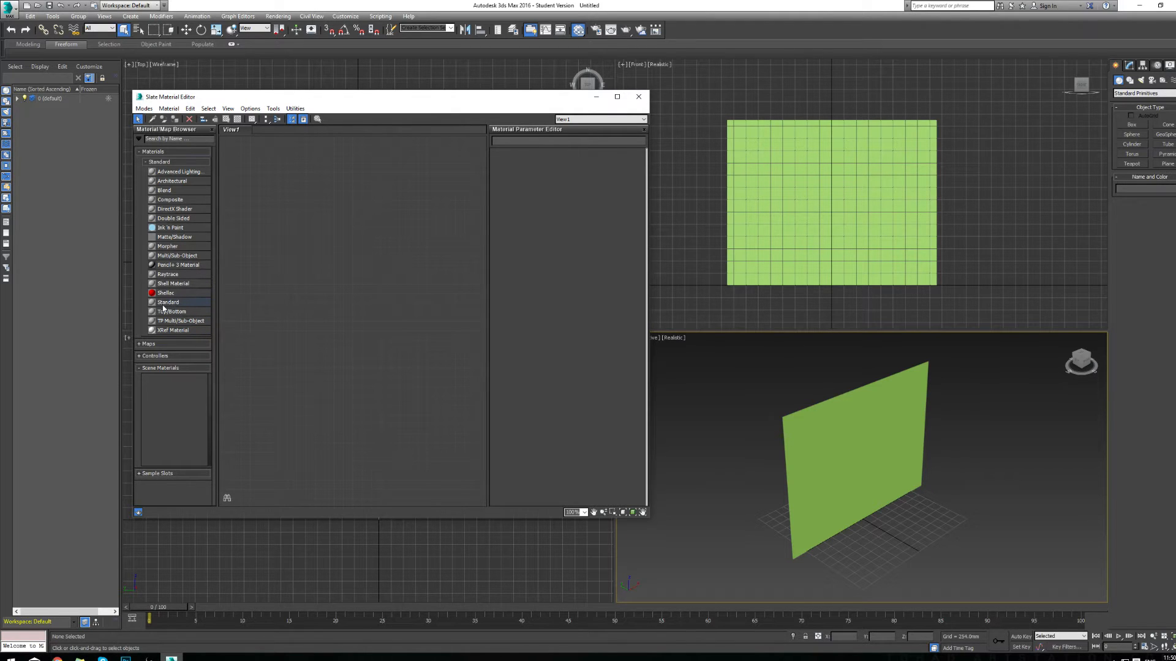
left_click(638, 96)
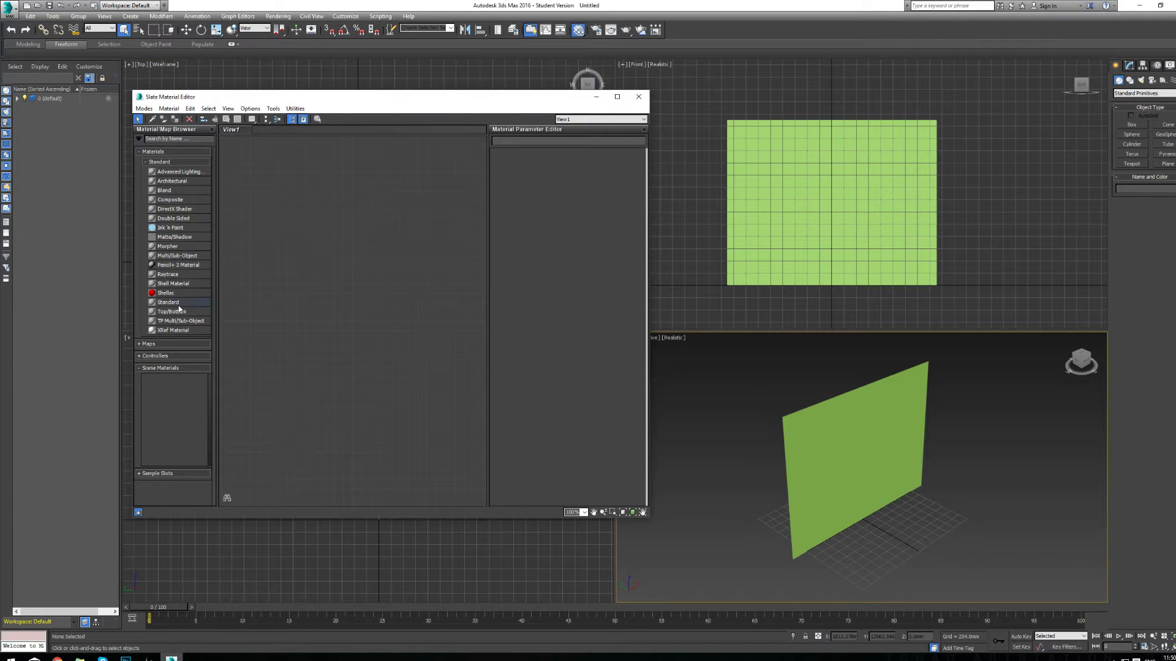
mouse_move(168, 311)
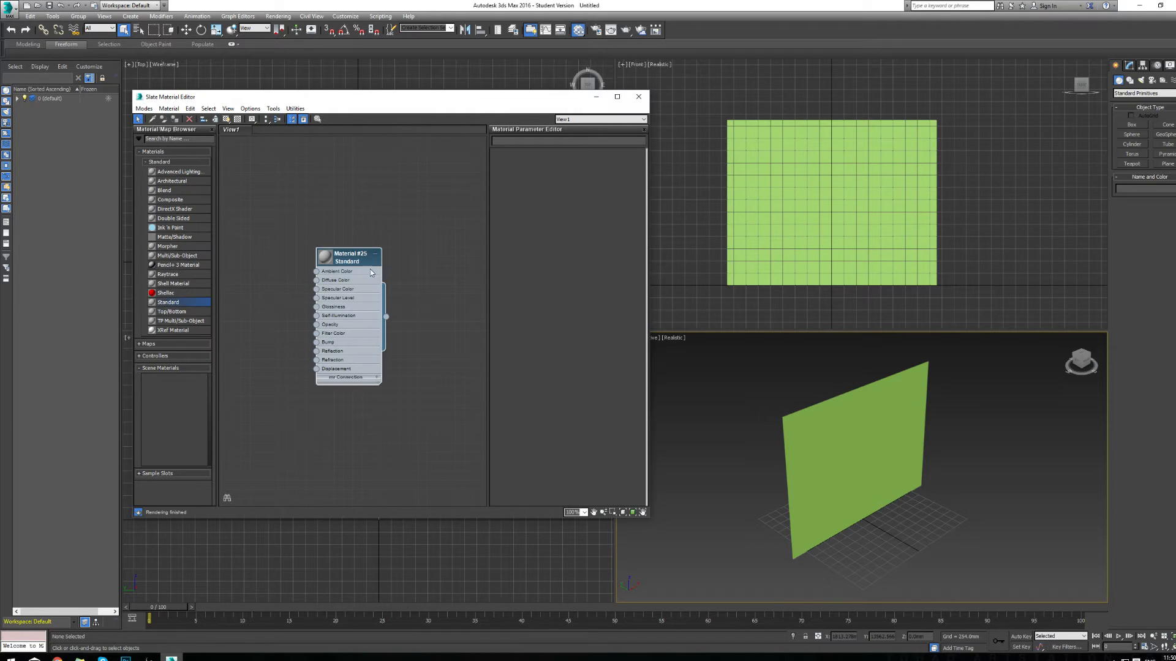
mouse_move(343, 269)
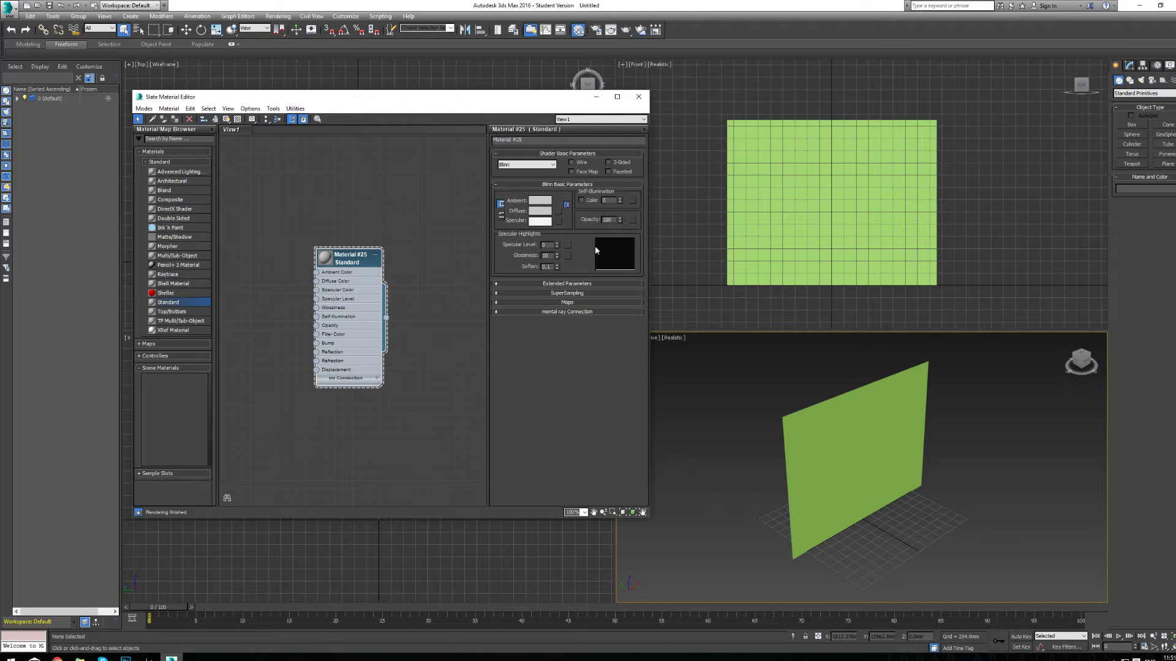
mouse_move(468, 189)
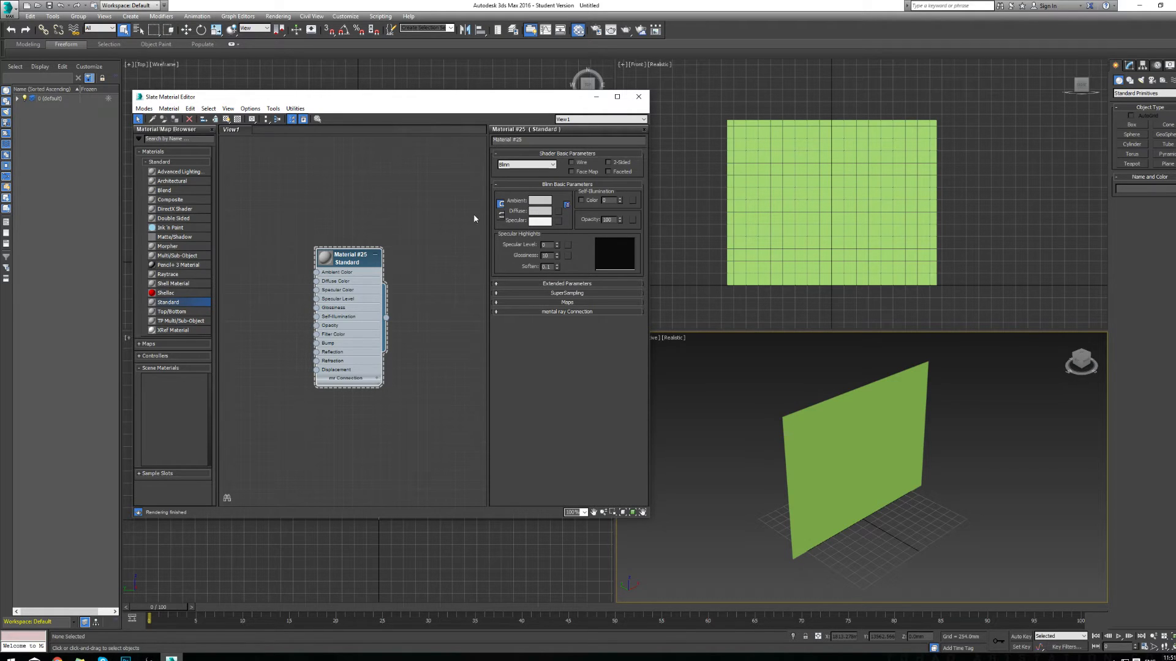
mouse_move(506, 201)
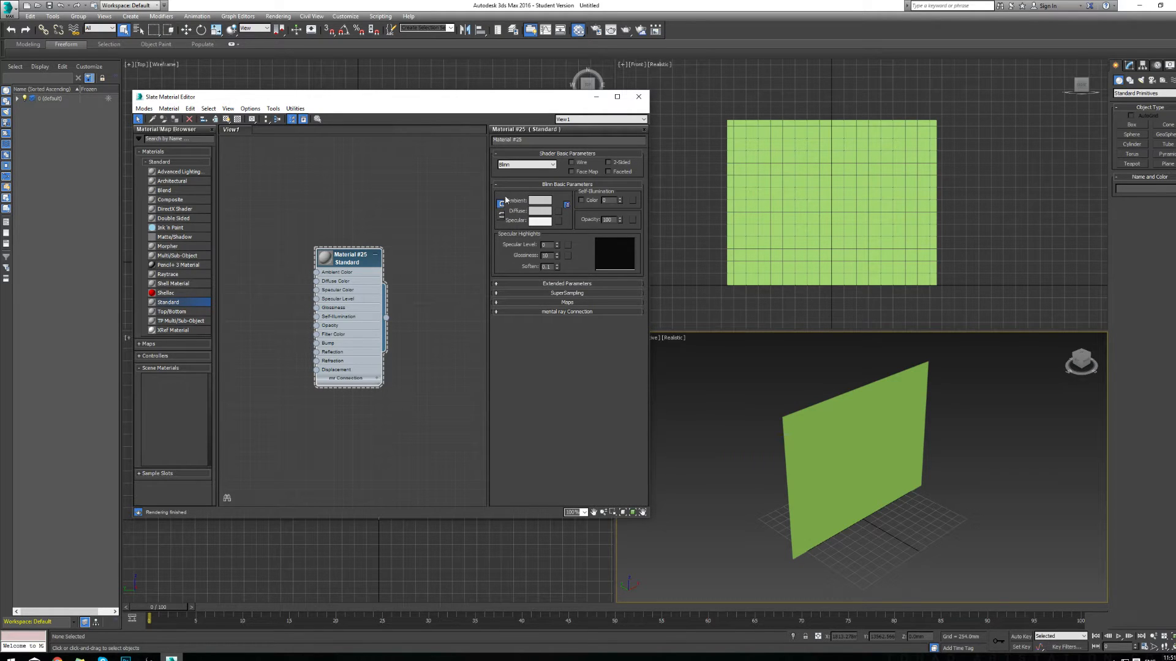
Set Material #25's diffuse colour to pure red.
left_click(540, 211)
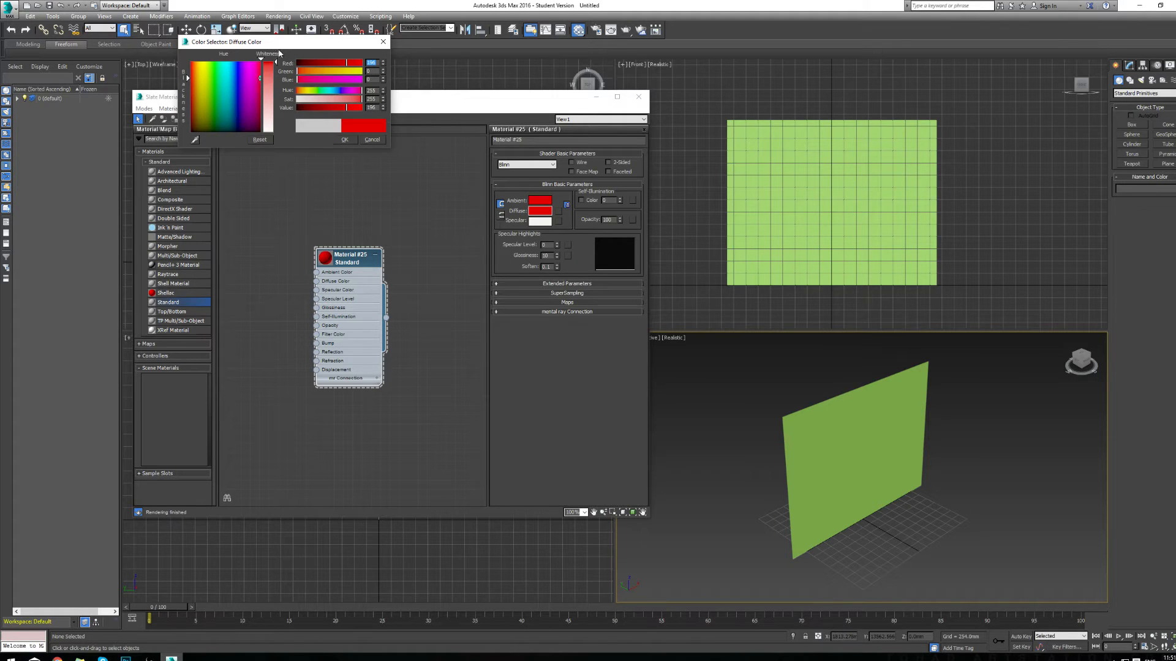
left_click(371, 139)
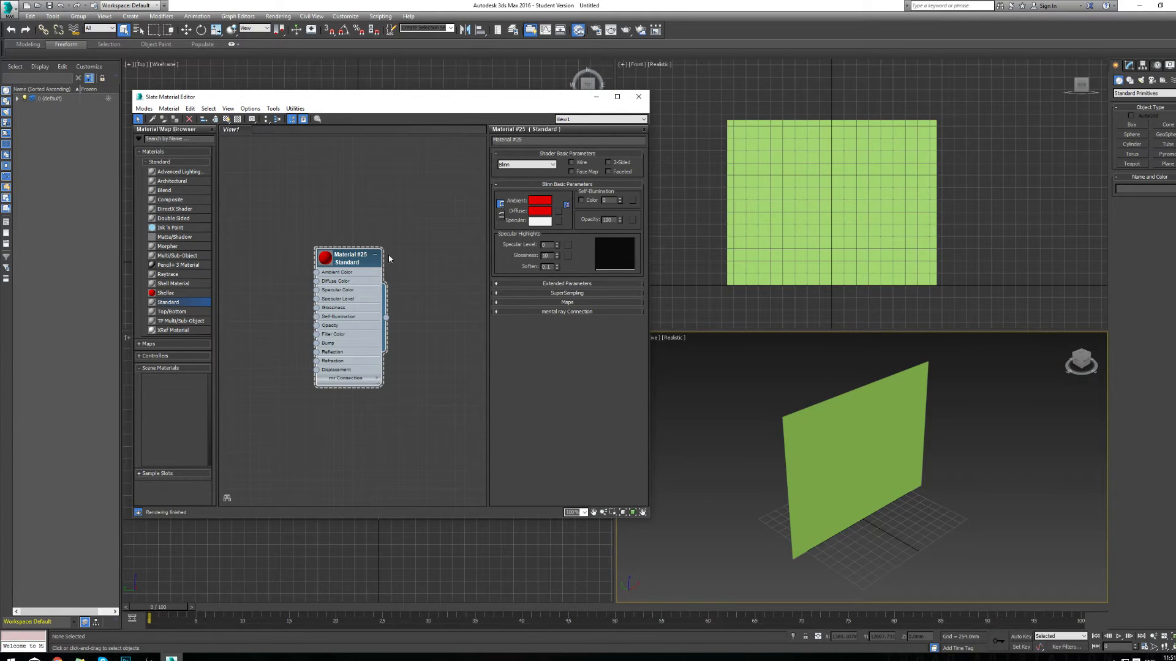
Select the plane and assign Material #25 to it.
left_click(855, 442)
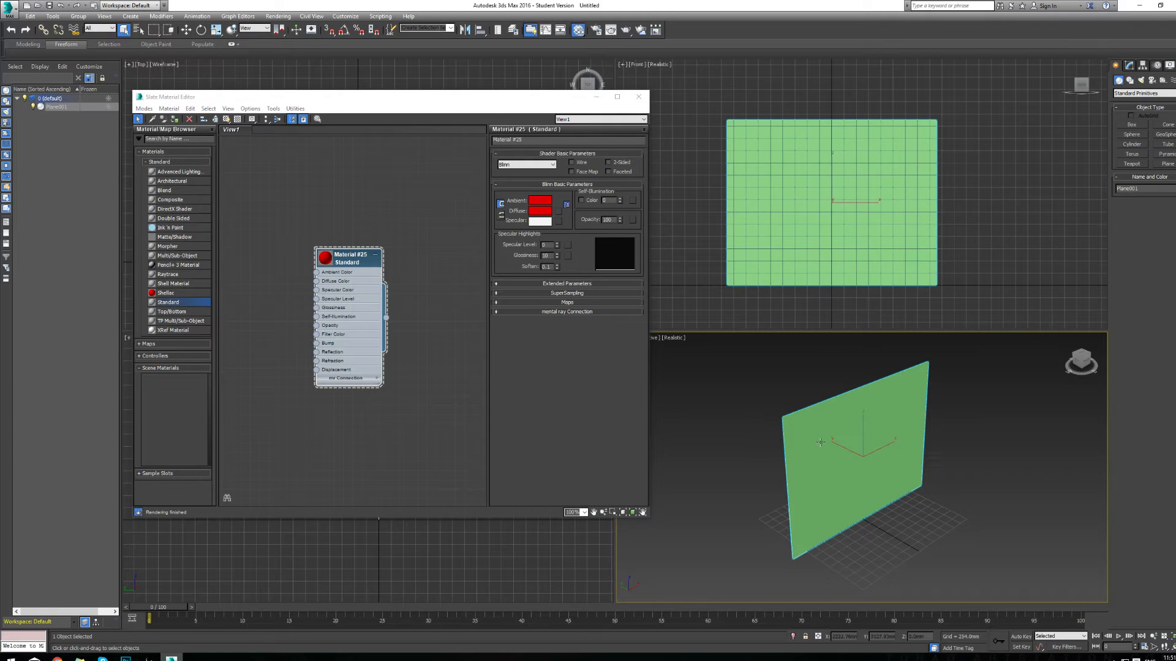
right_click(348, 255)
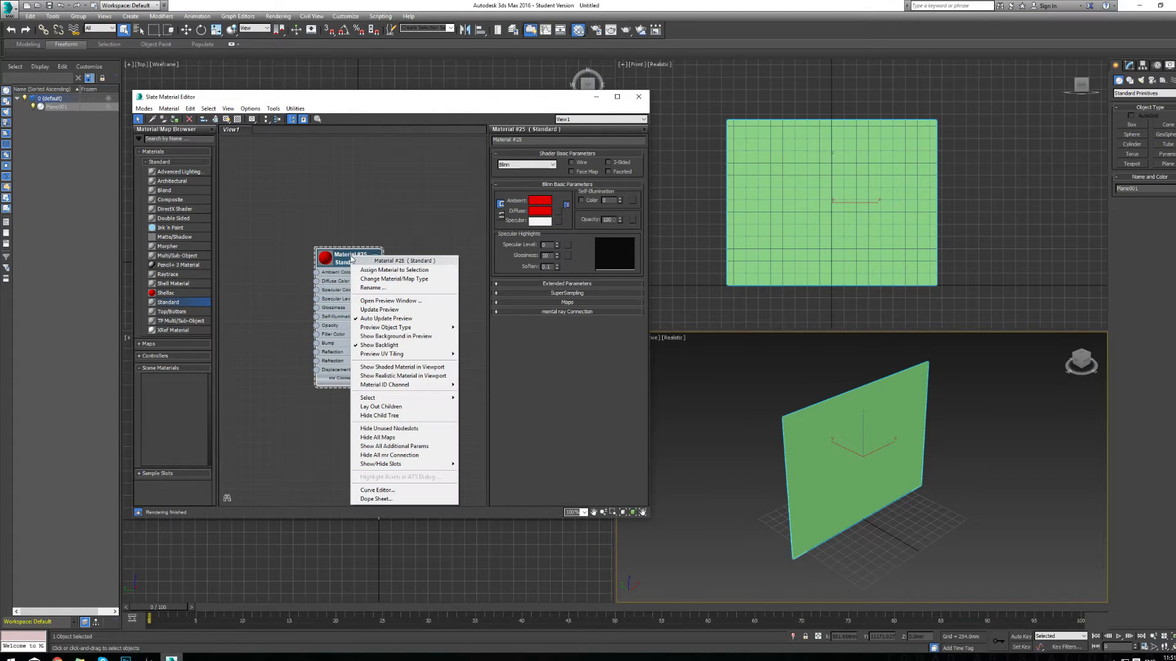
mouse_move(394, 270)
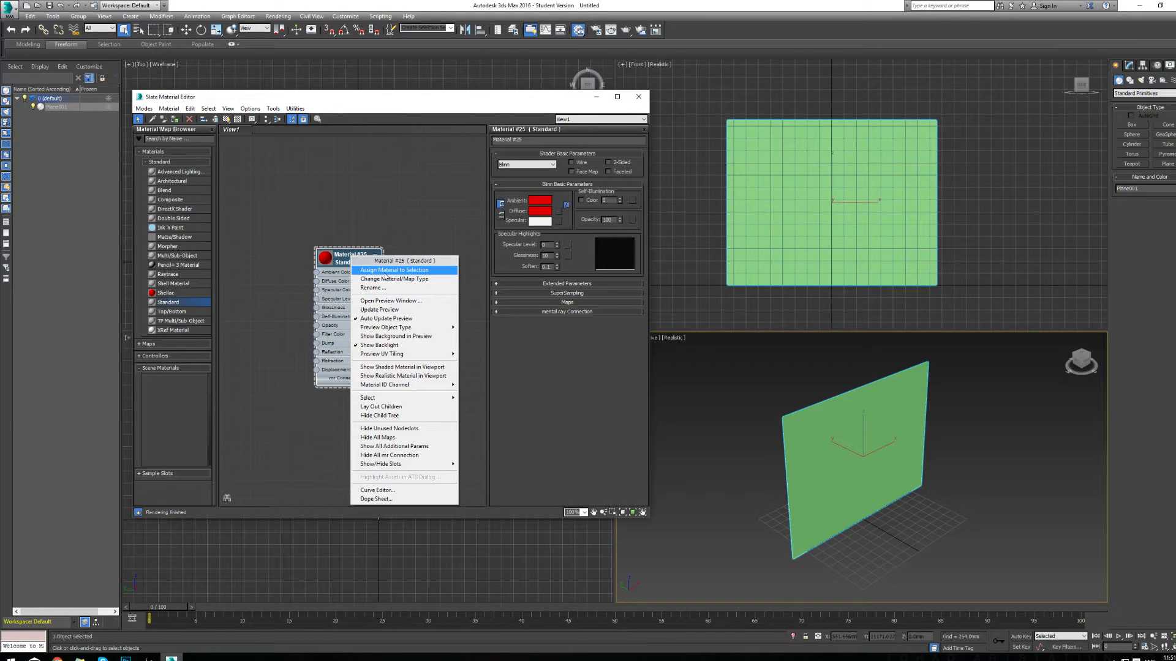
left_click(394, 270)
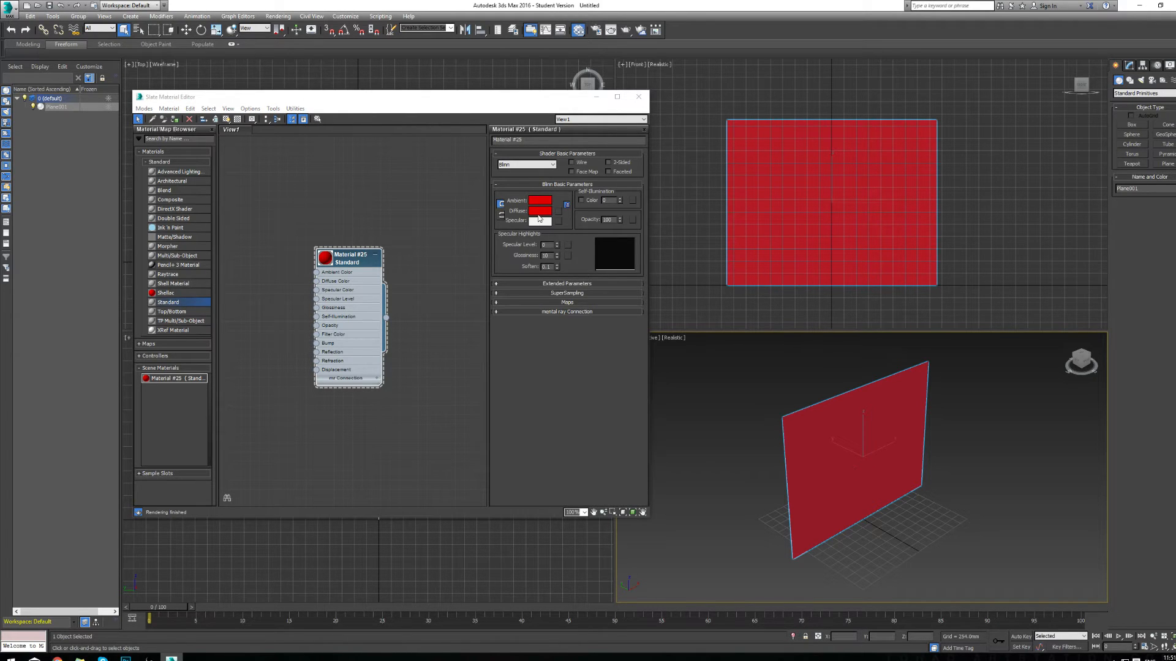
Reopen the diffuse colour picker and dismiss it, leaving the colour red.
left_click(539, 211)
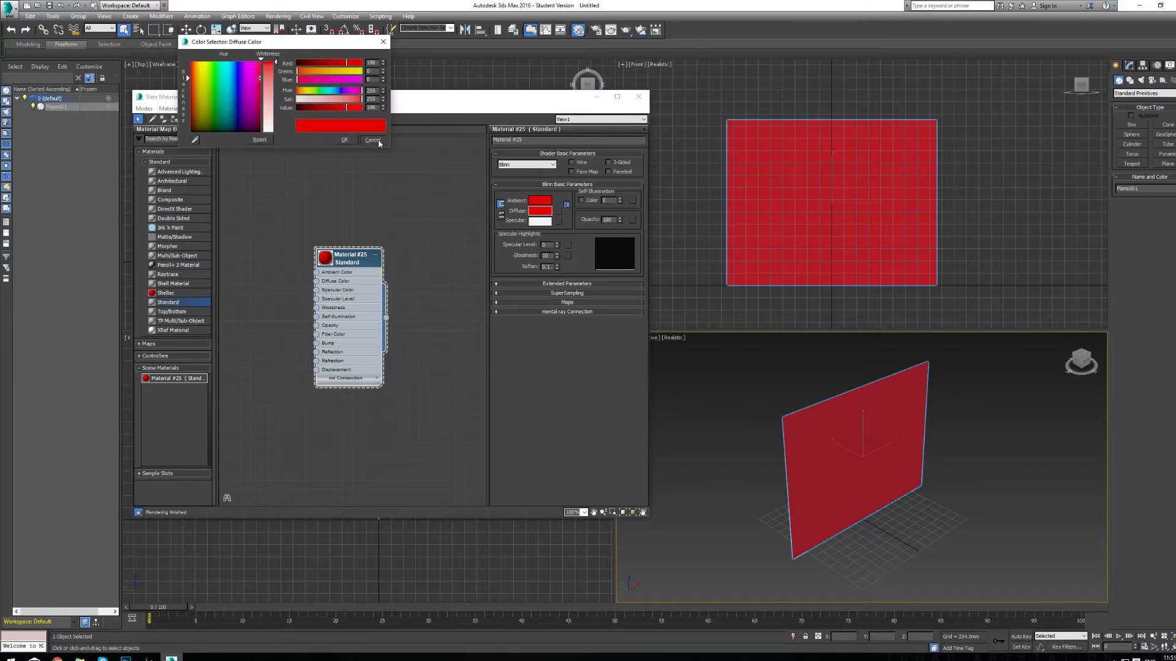
left_click(372, 139)
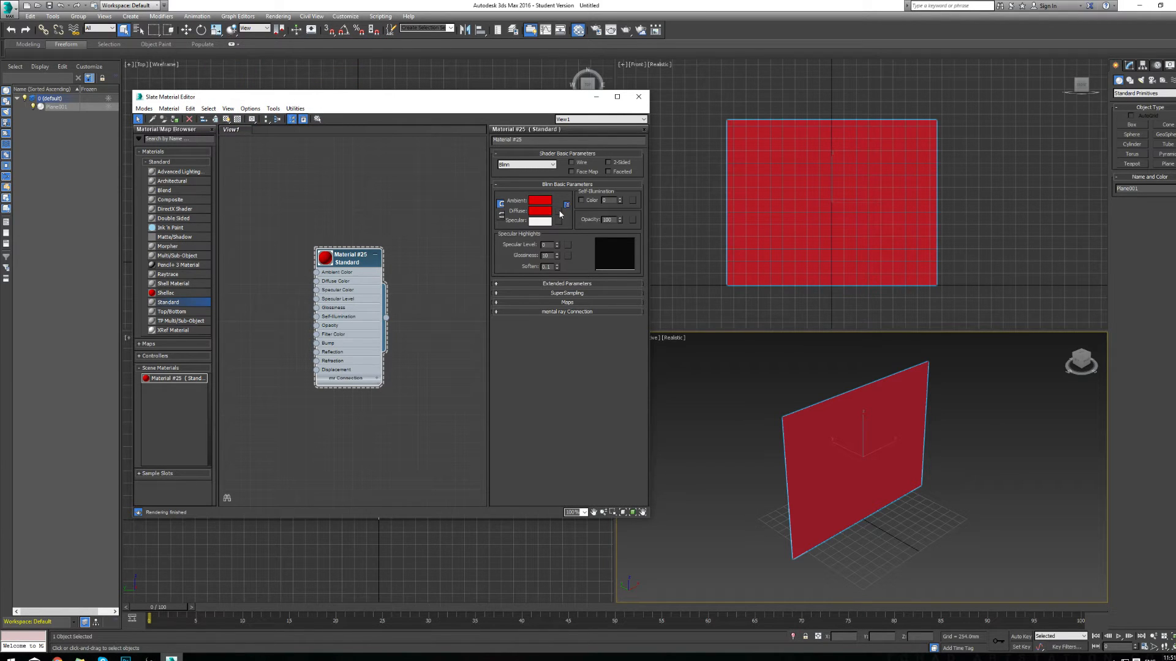
mouse_move(566, 205)
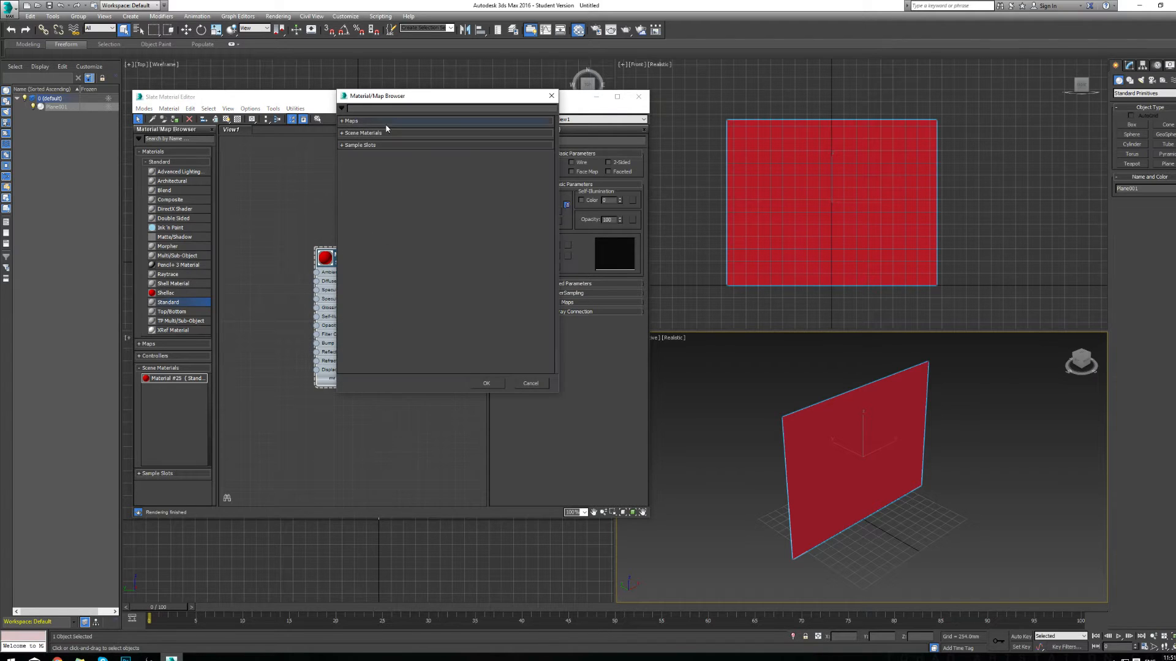
Expand the map list and choose Bitmap as the diffuse map.
left_click(349, 121)
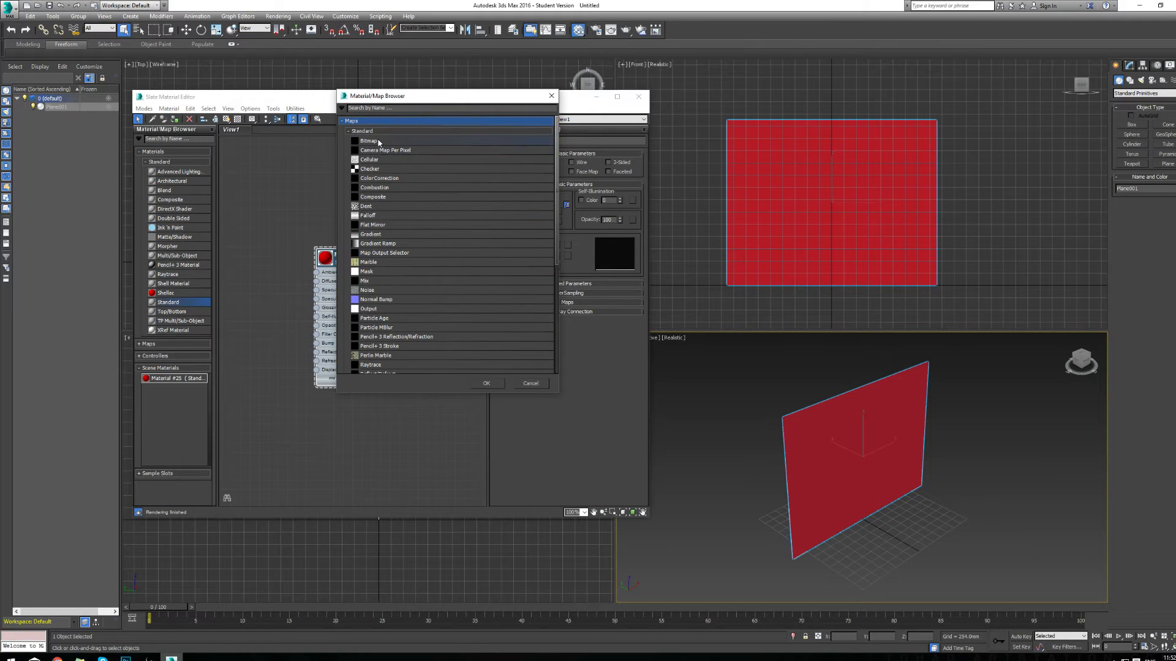
mouse_move(368, 140)
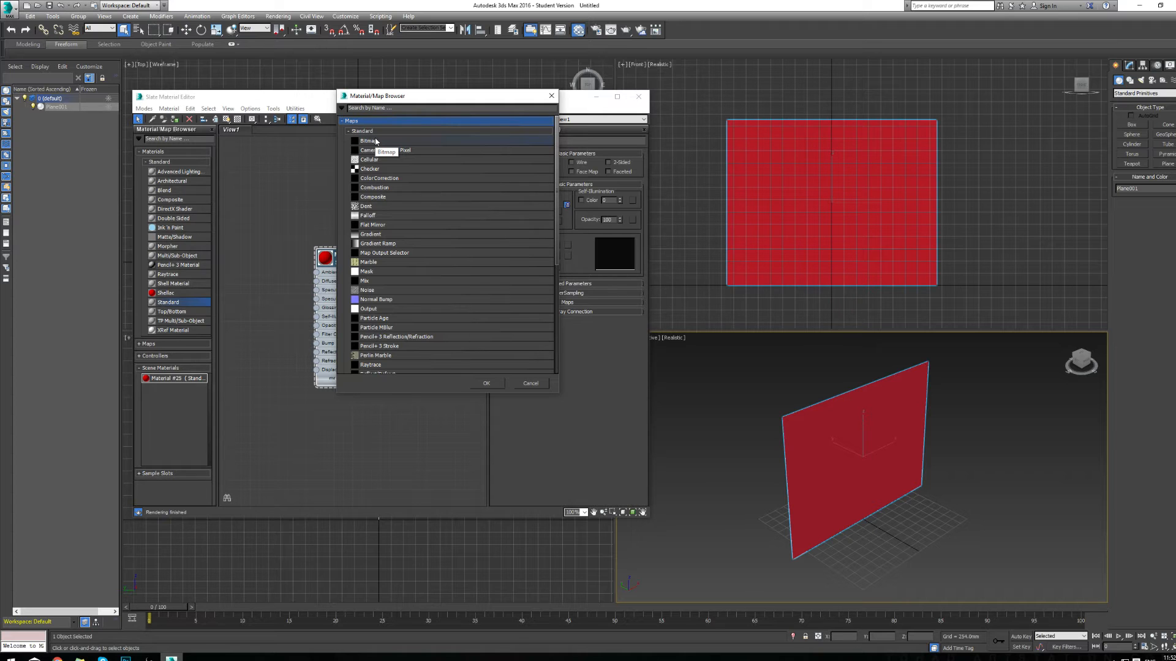
left_click(367, 141)
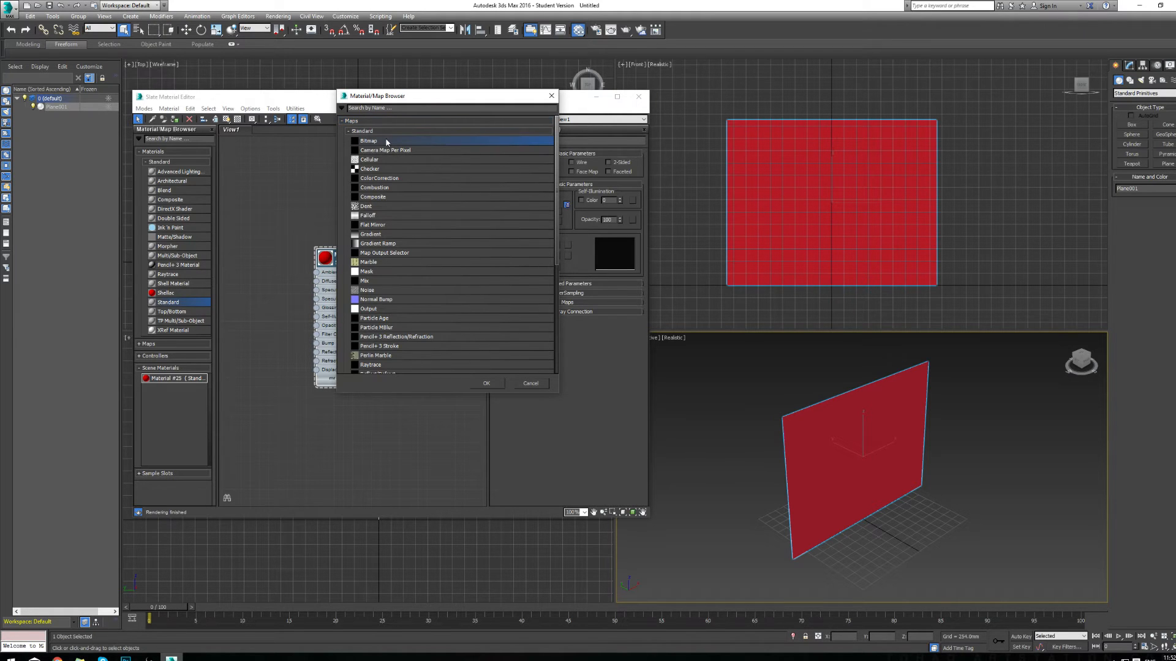
double_click(368, 140)
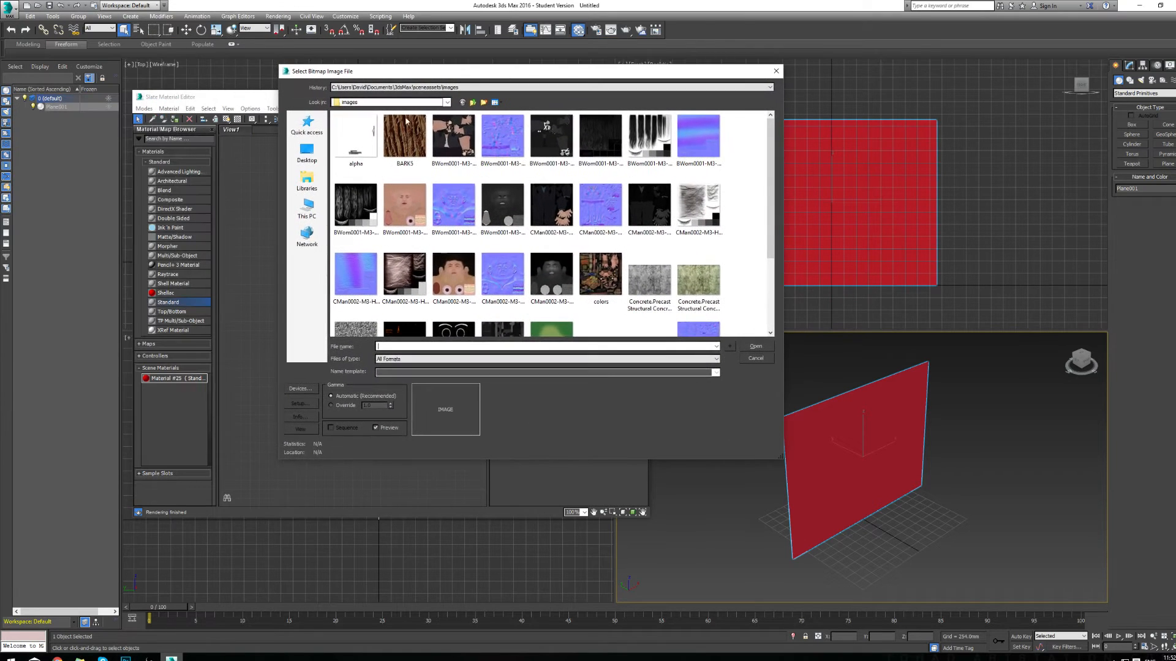
Load master-sword-comparison__large from the desktop as the bitmap image.
left_click(306, 151)
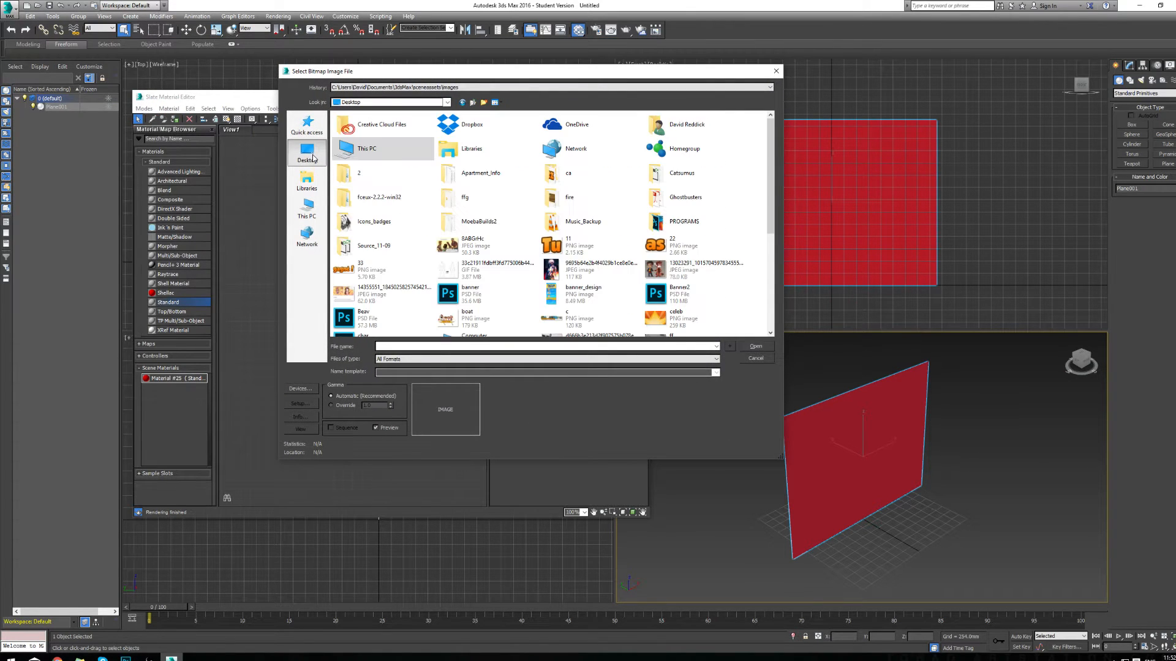
mouse_move(764, 203)
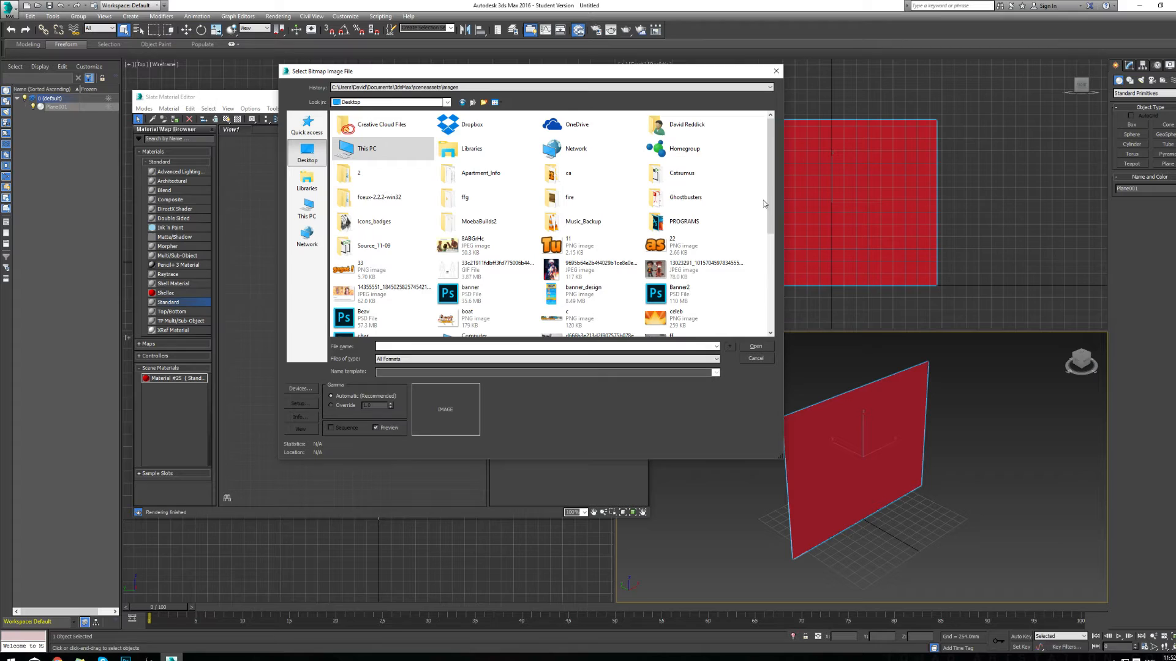
scroll("down", 3)
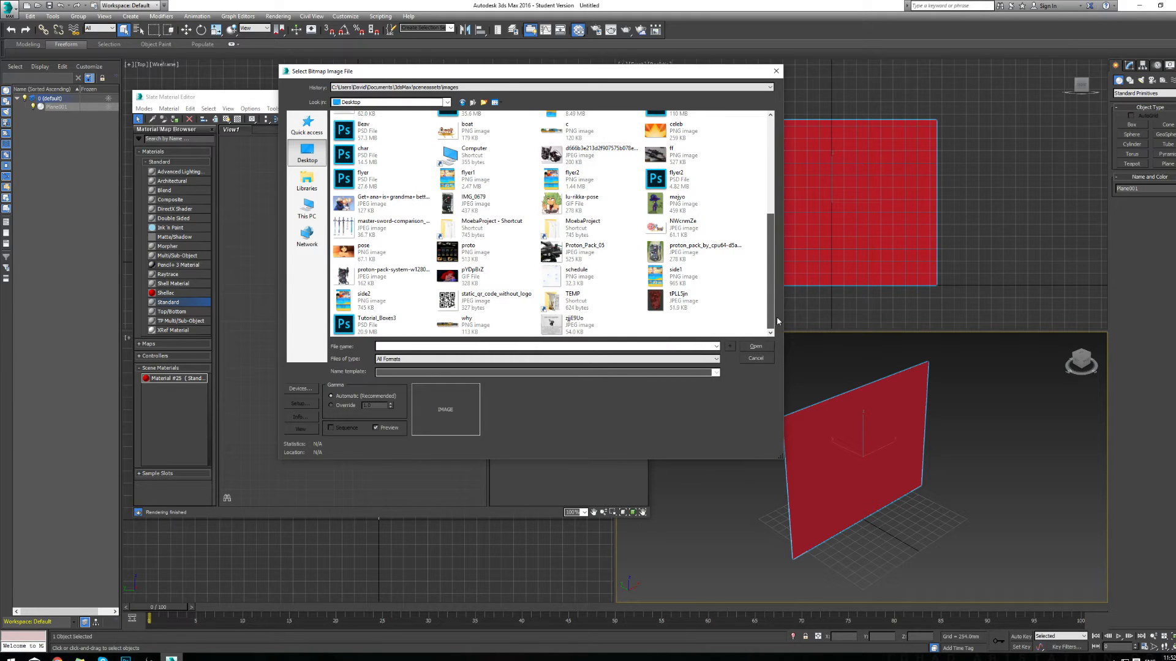
left_click(394, 225)
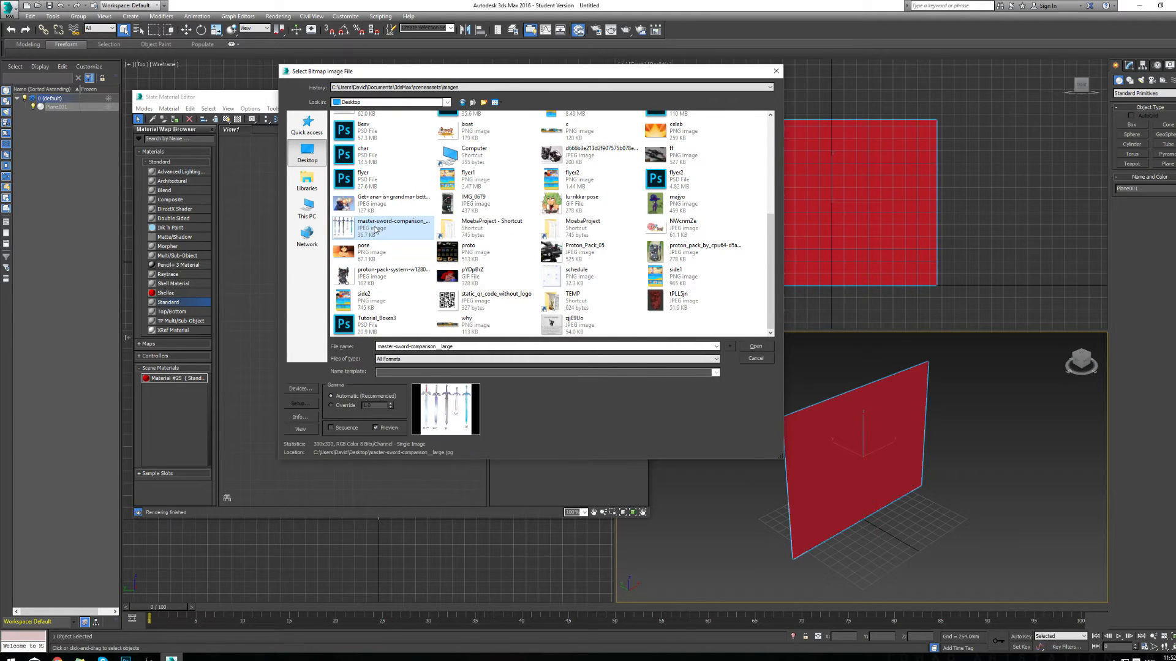
left_click(755, 345)
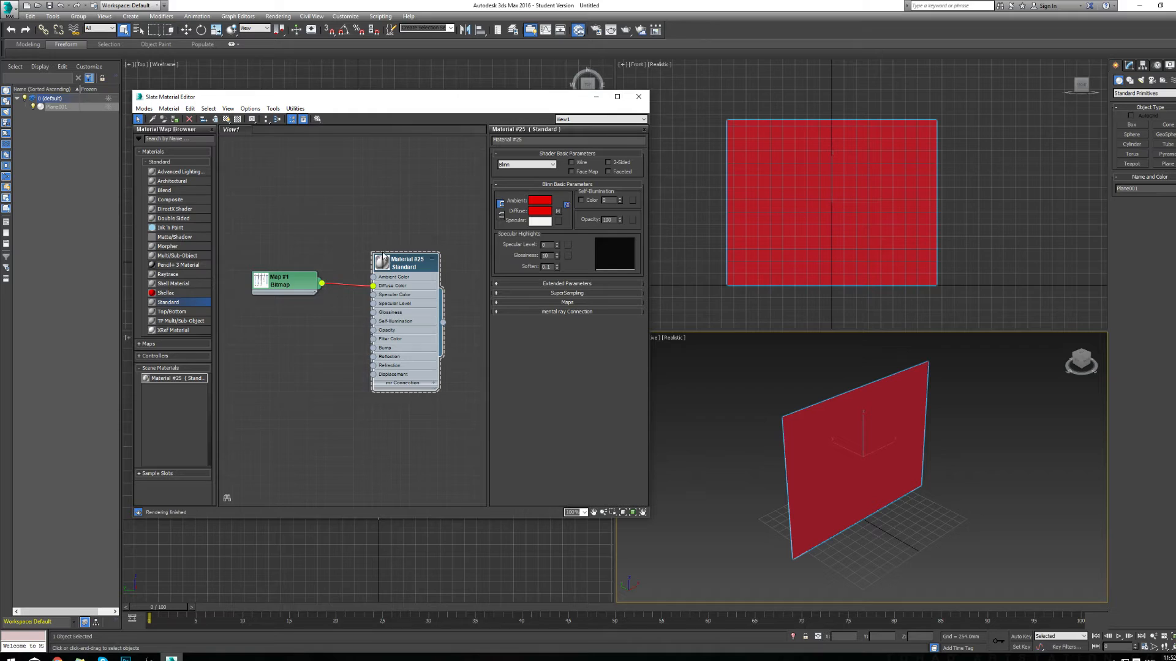
mouse_move(260, 287)
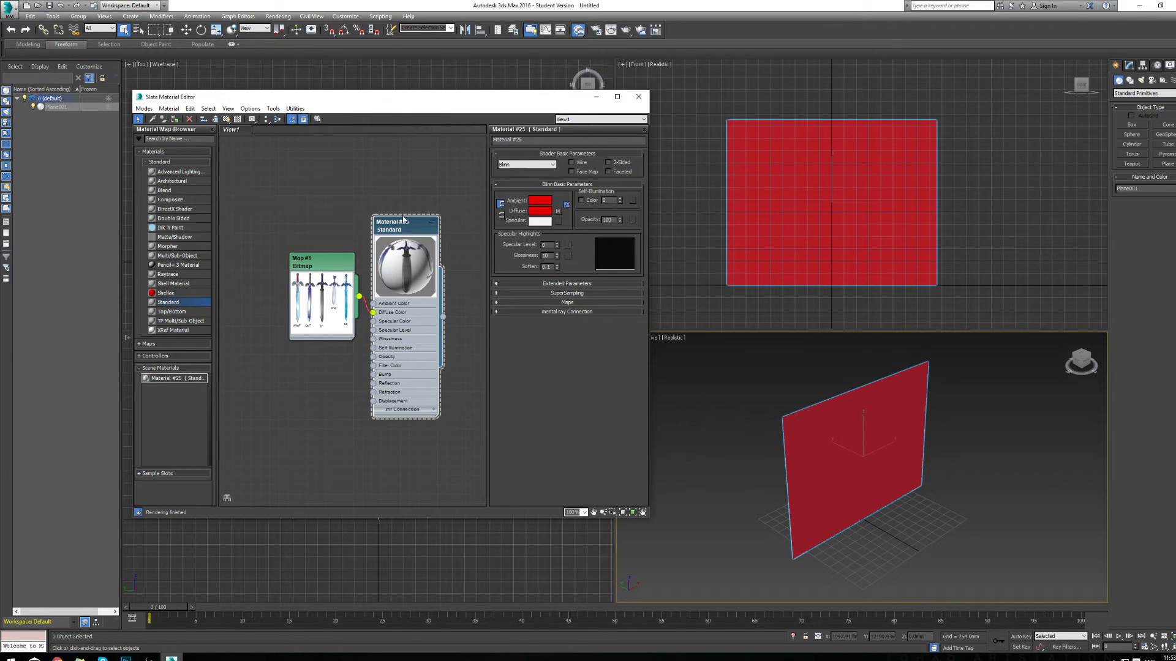
Turn on Show Shaded Material in Viewport for Material #25.
right_click(405, 223)
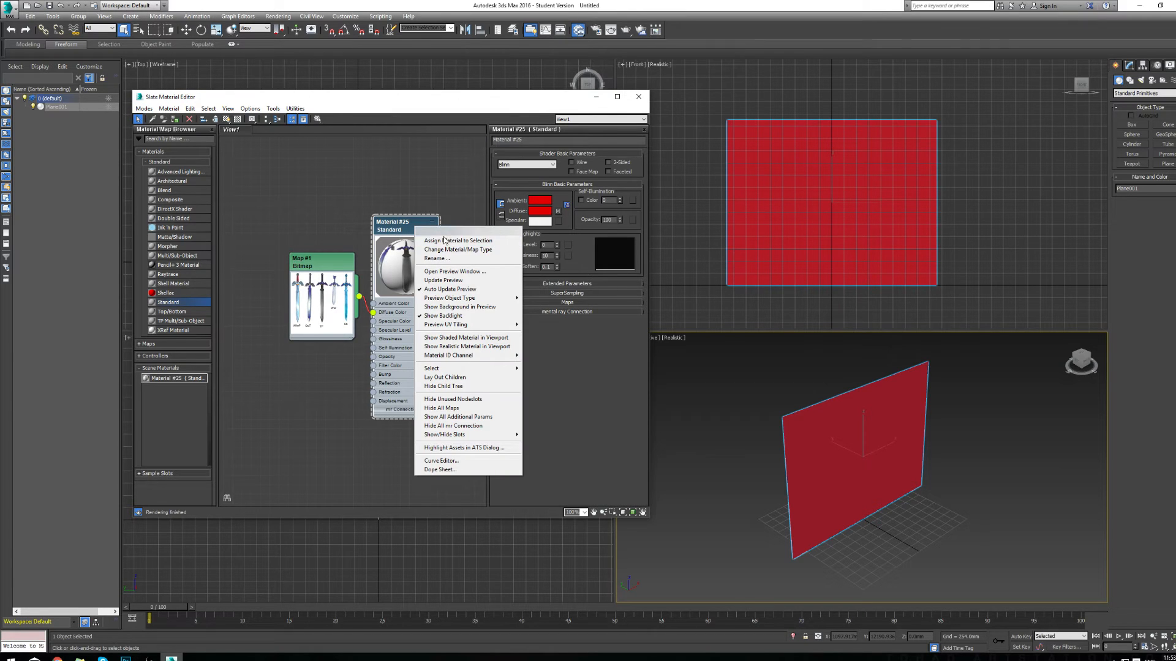
mouse_move(458, 250)
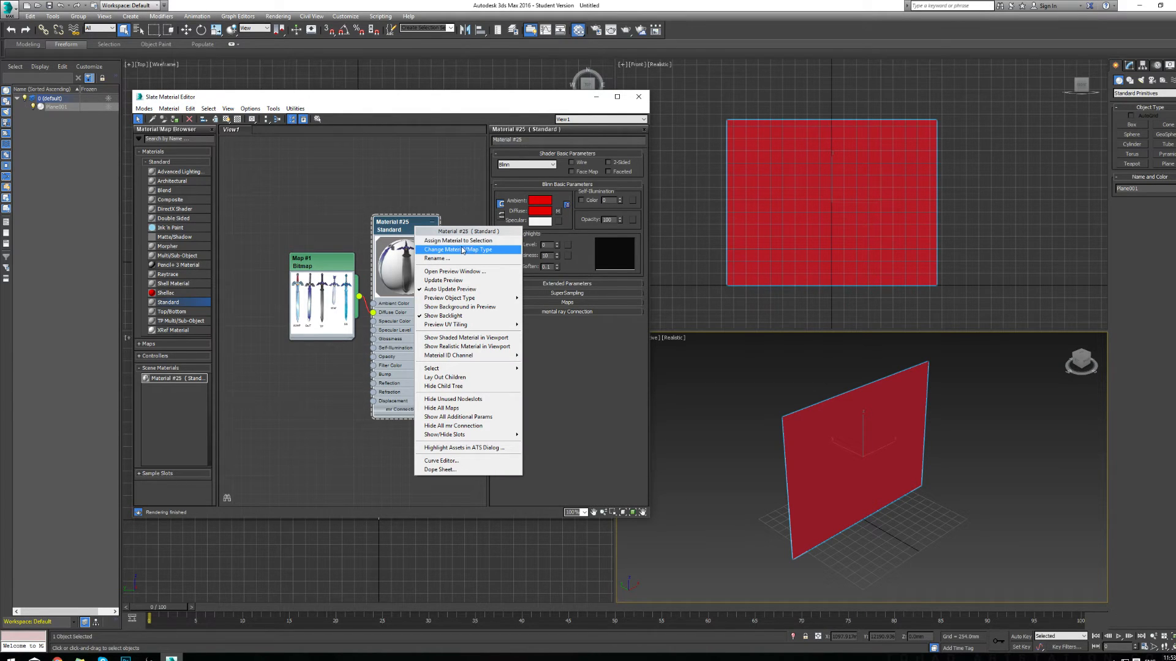
mouse_move(453, 337)
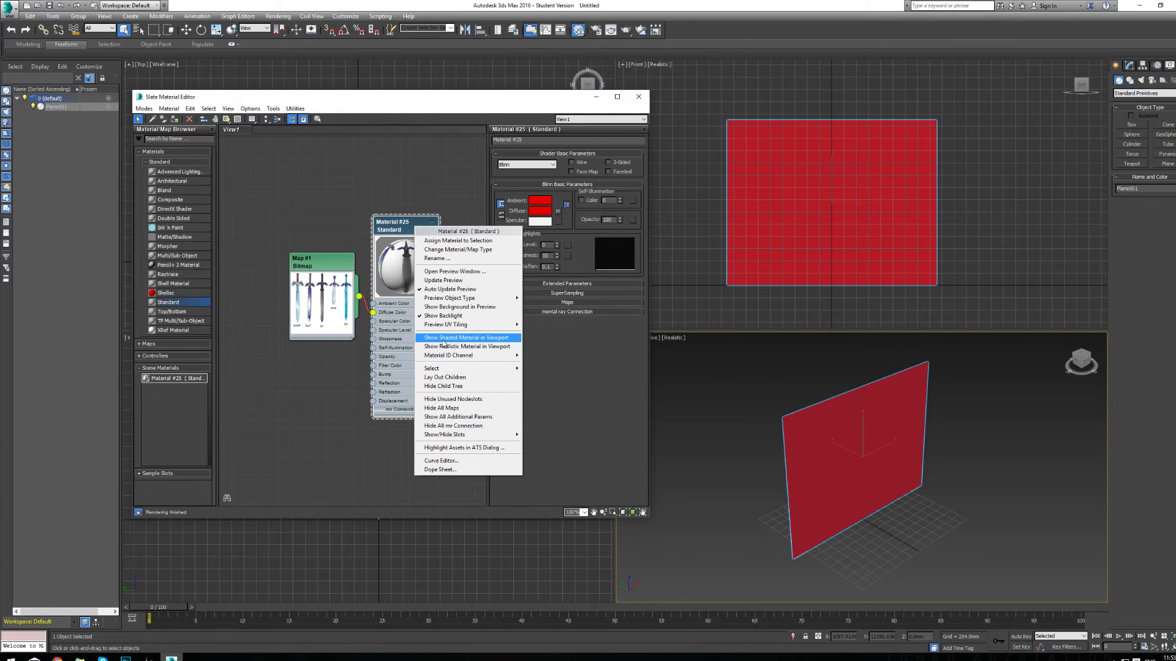
left_click(465, 337)
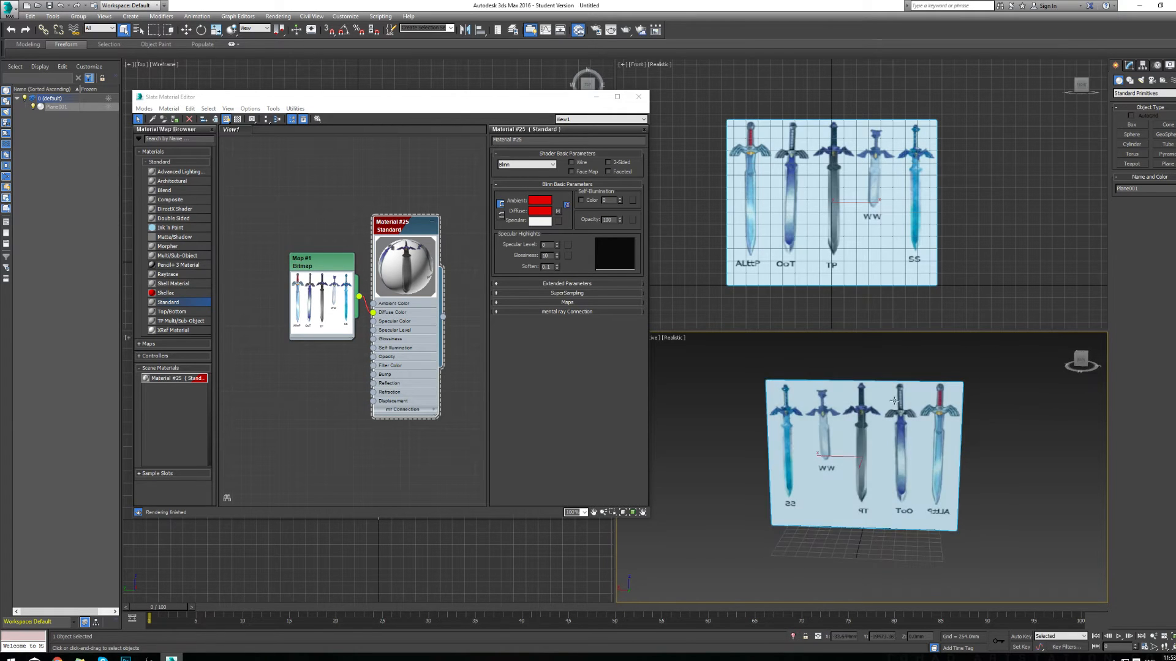
left_click_drag(892, 401, 825, 431)
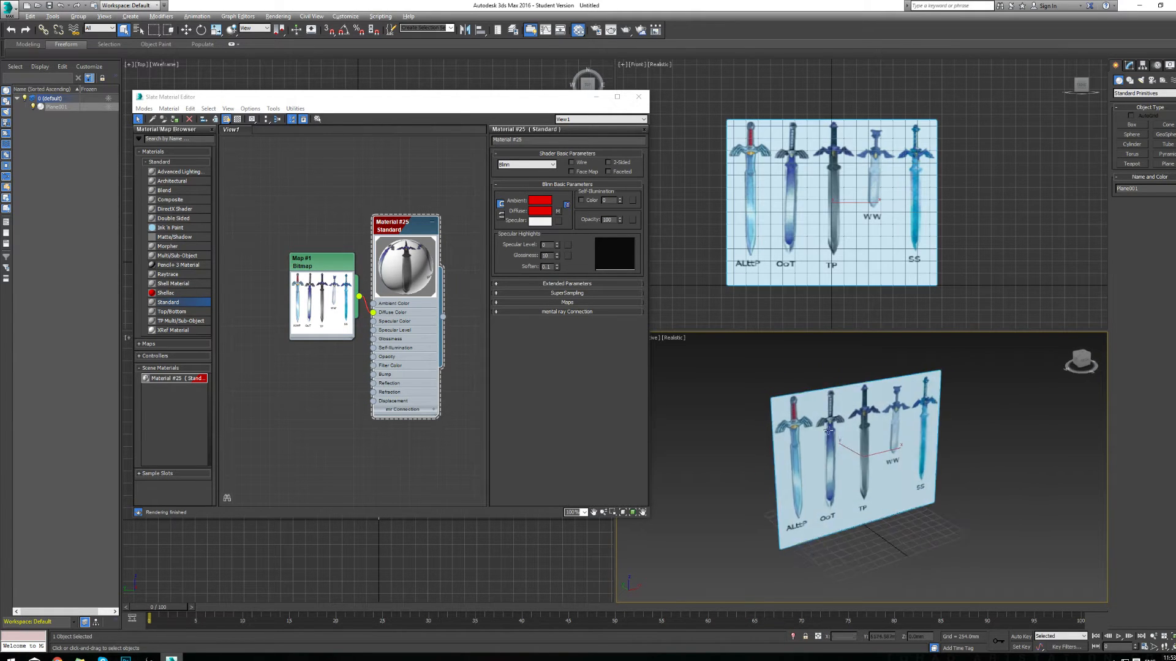
left_click_drag(828, 431, 933, 431)
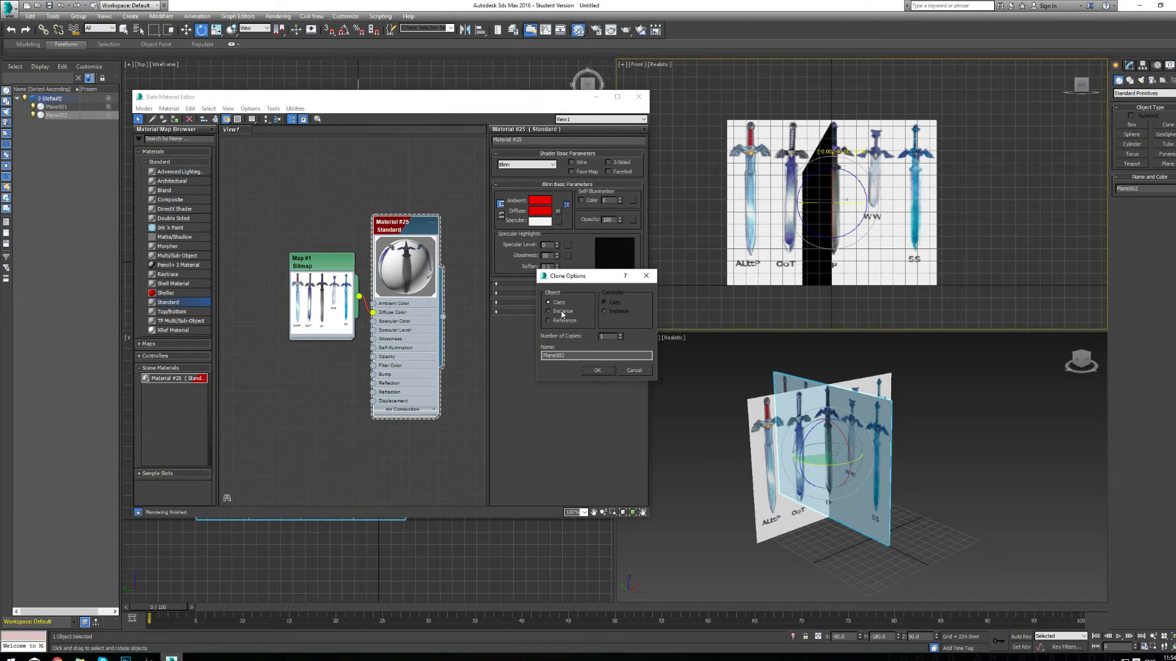
Clone the rotated plane as an independent Copy.
left_click(595, 355)
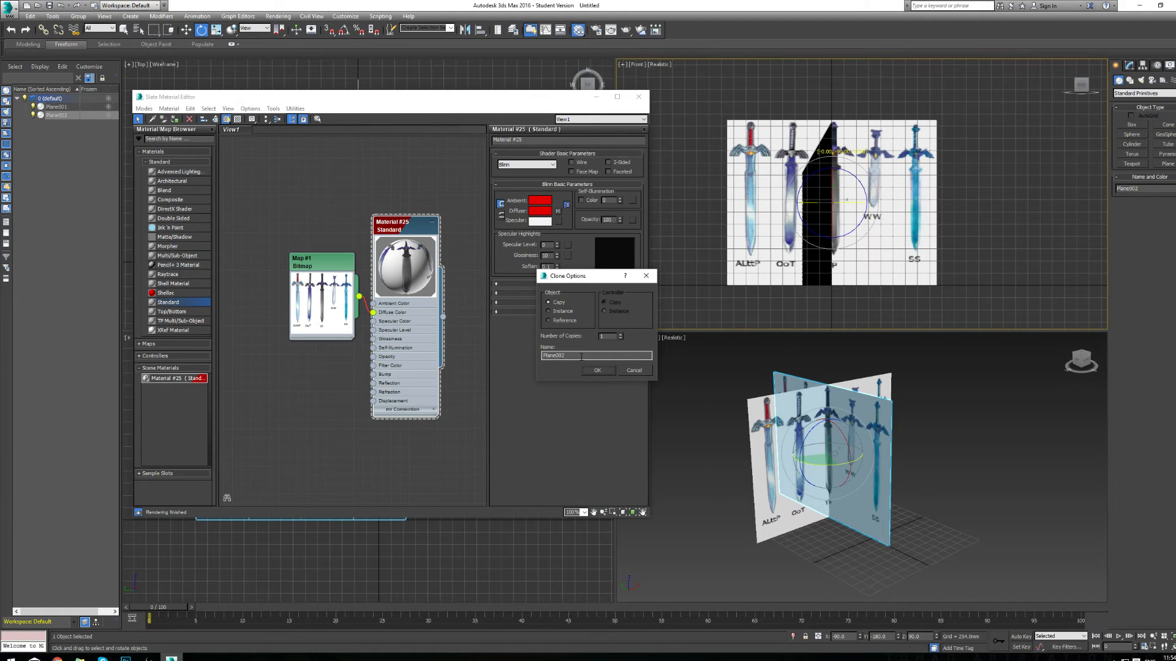
left_click(597, 370)
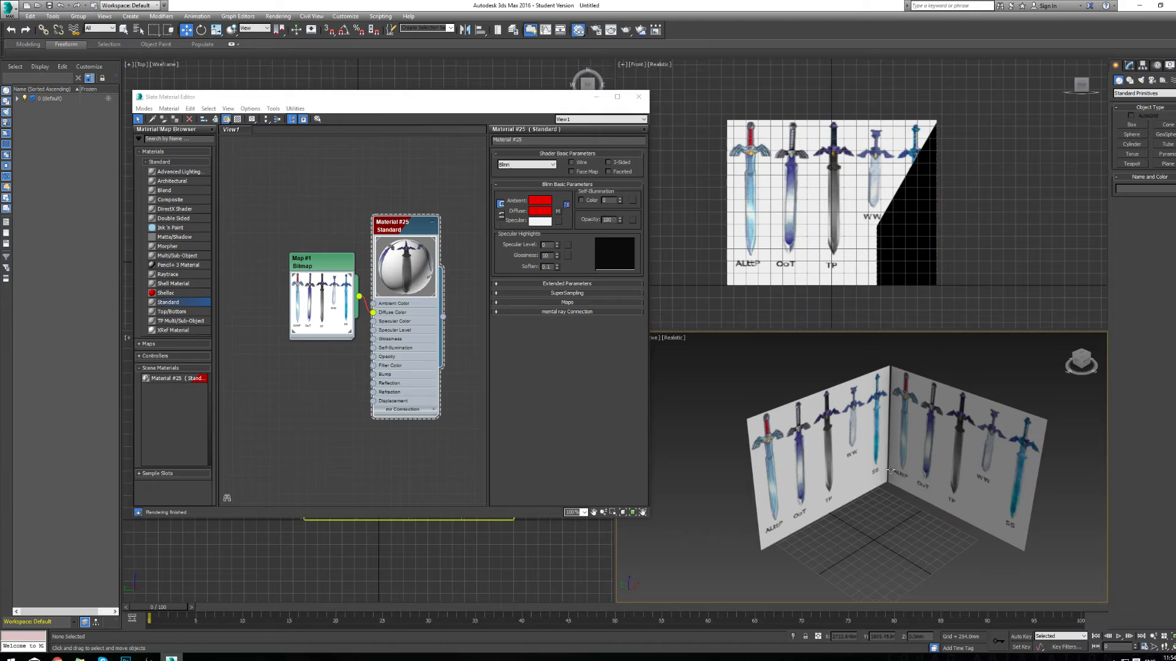
Pick the Box primitive from Standard Primitives.
left_click(1131, 124)
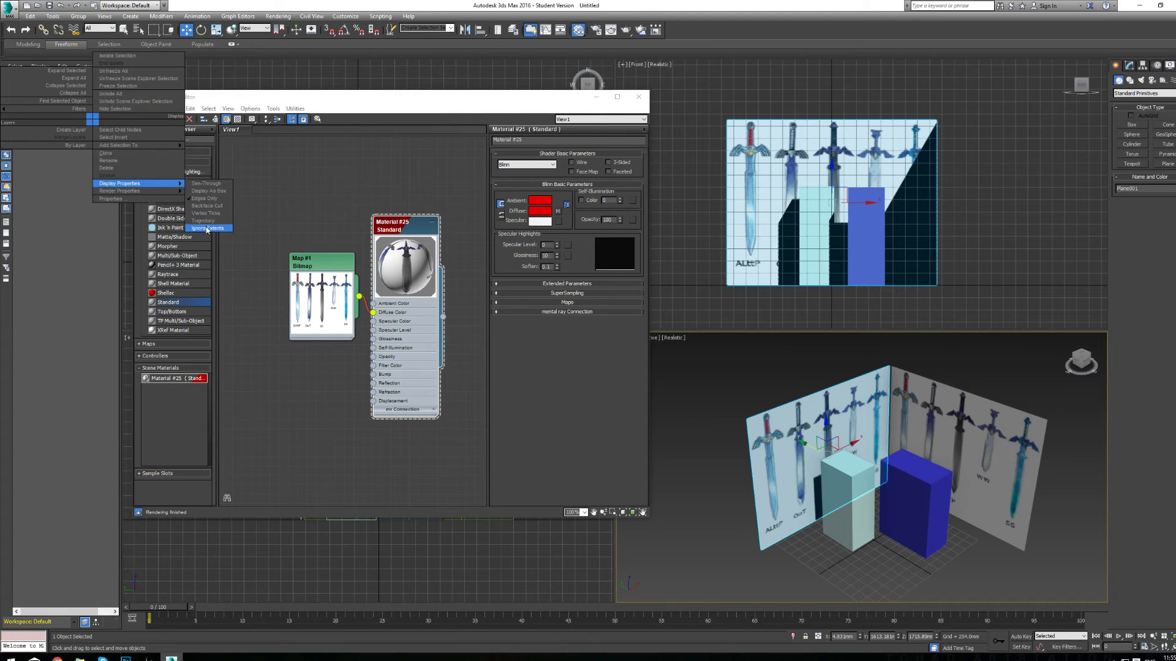
mouse_move(118, 157)
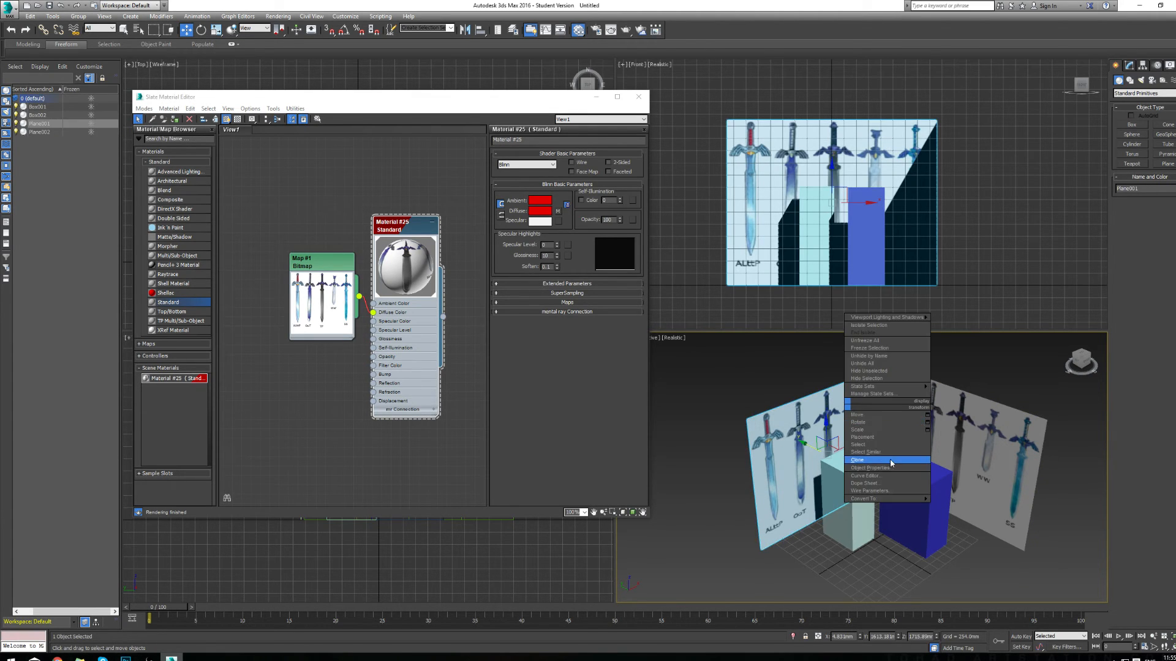
mouse_move(893, 485)
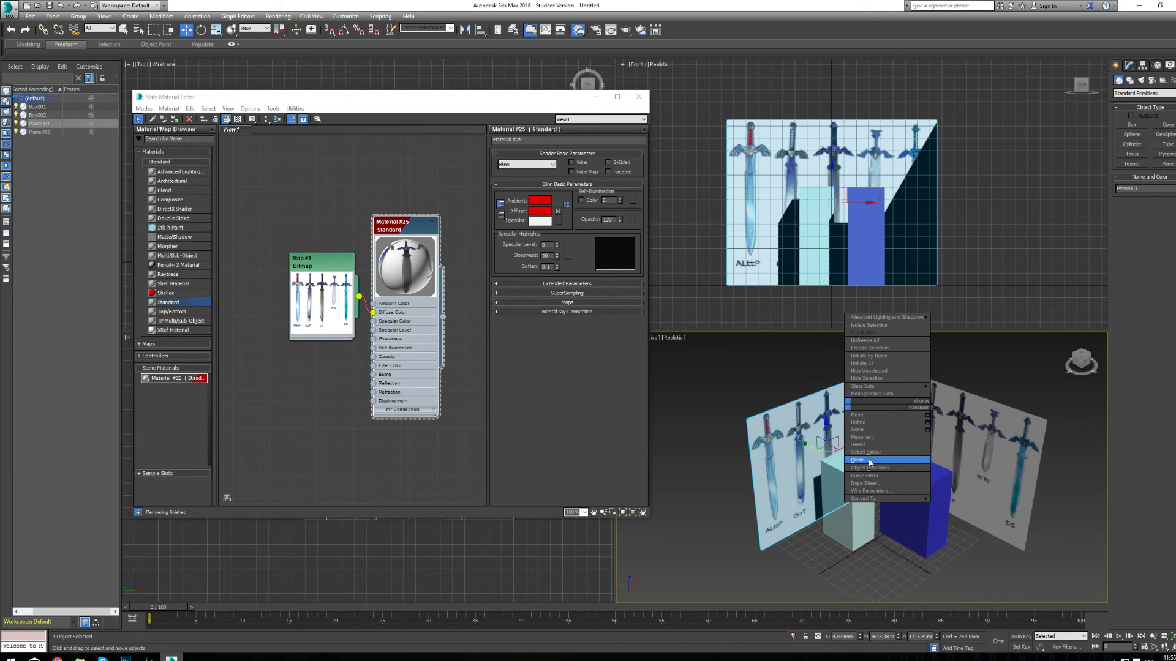
mouse_move(872, 468)
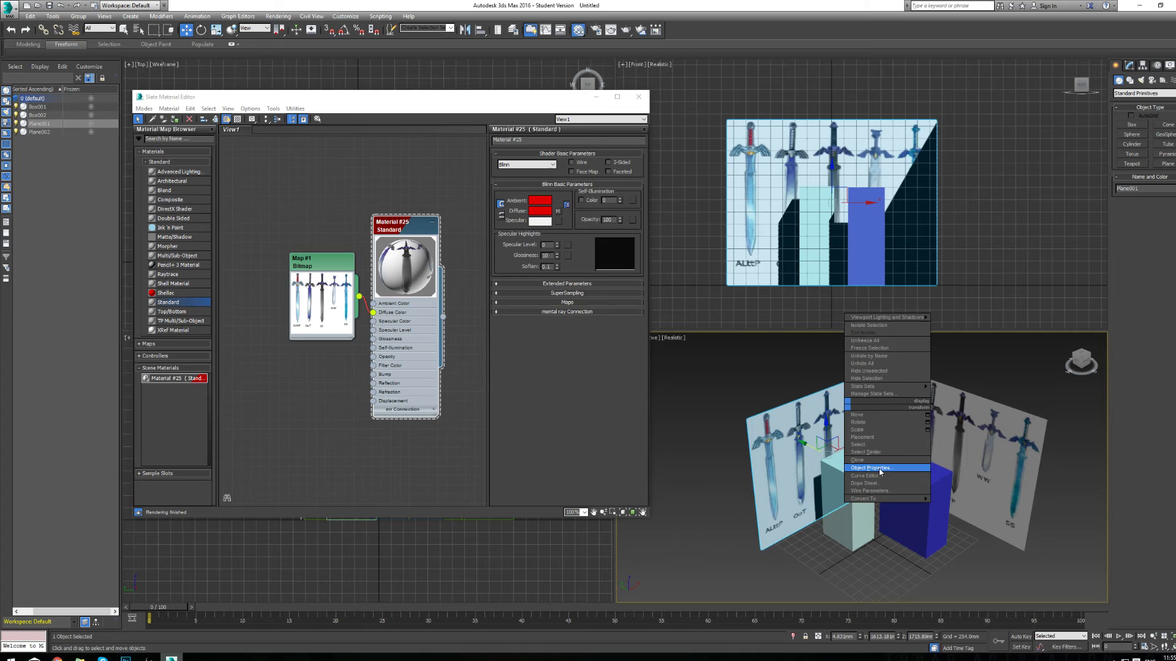
Freeze both sword image planes with Show Frozen in Gray turned off.
left_click(872, 468)
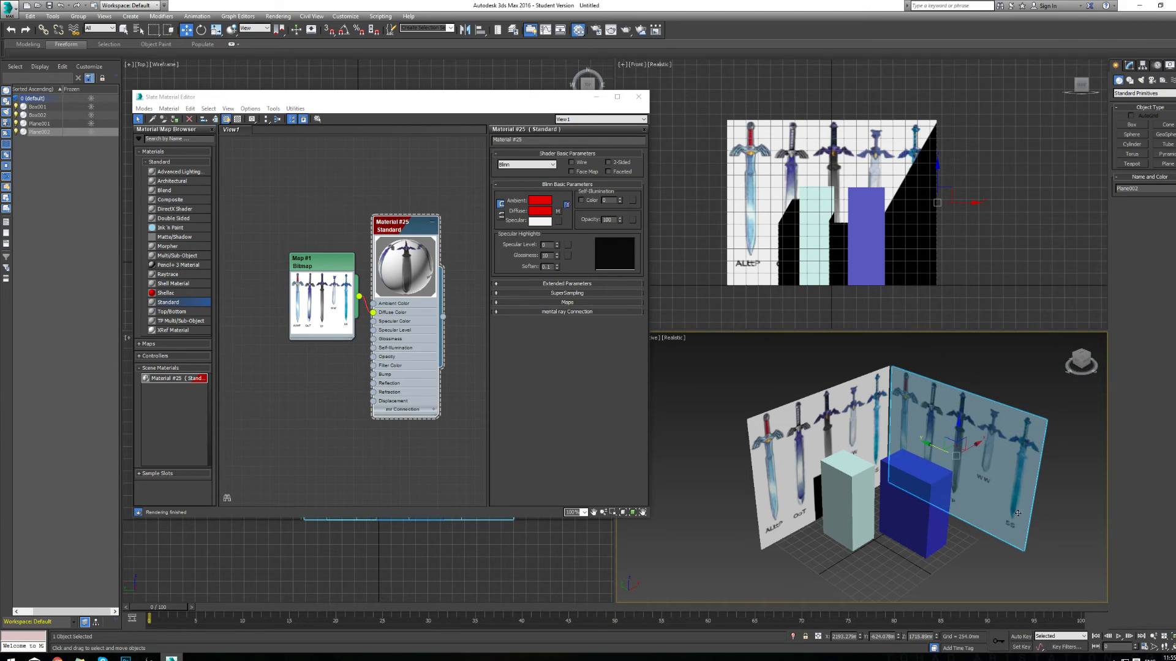
left_click(39, 123)
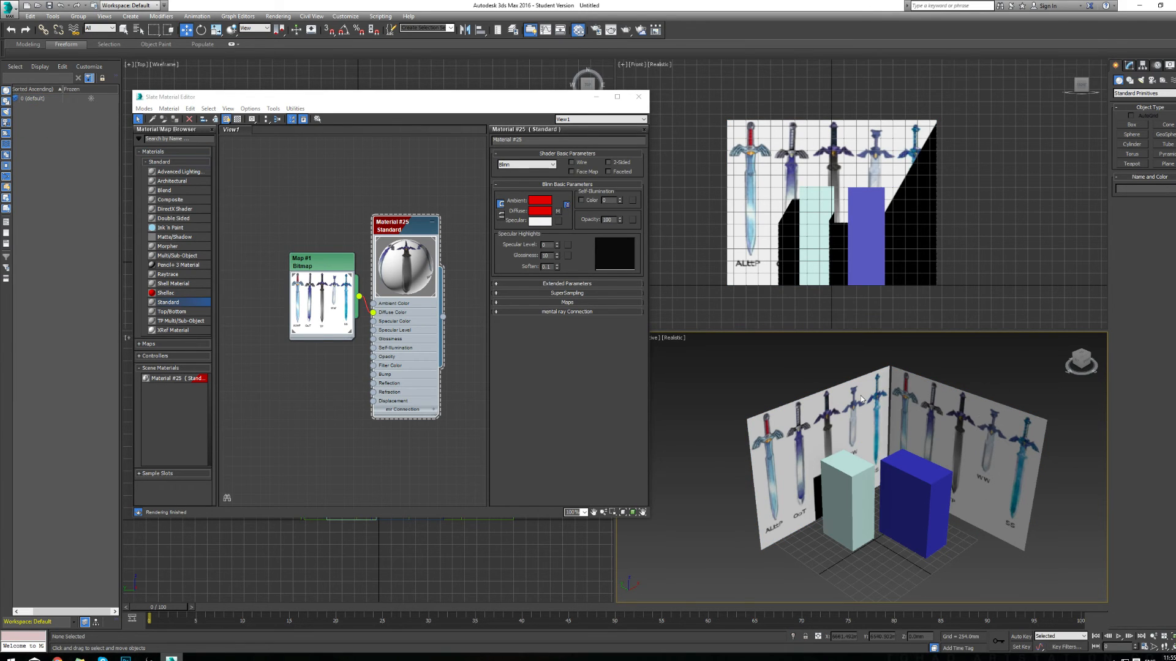
Select the pale cyan Box002 and bring up its Object Properties.
left_click(919, 487)
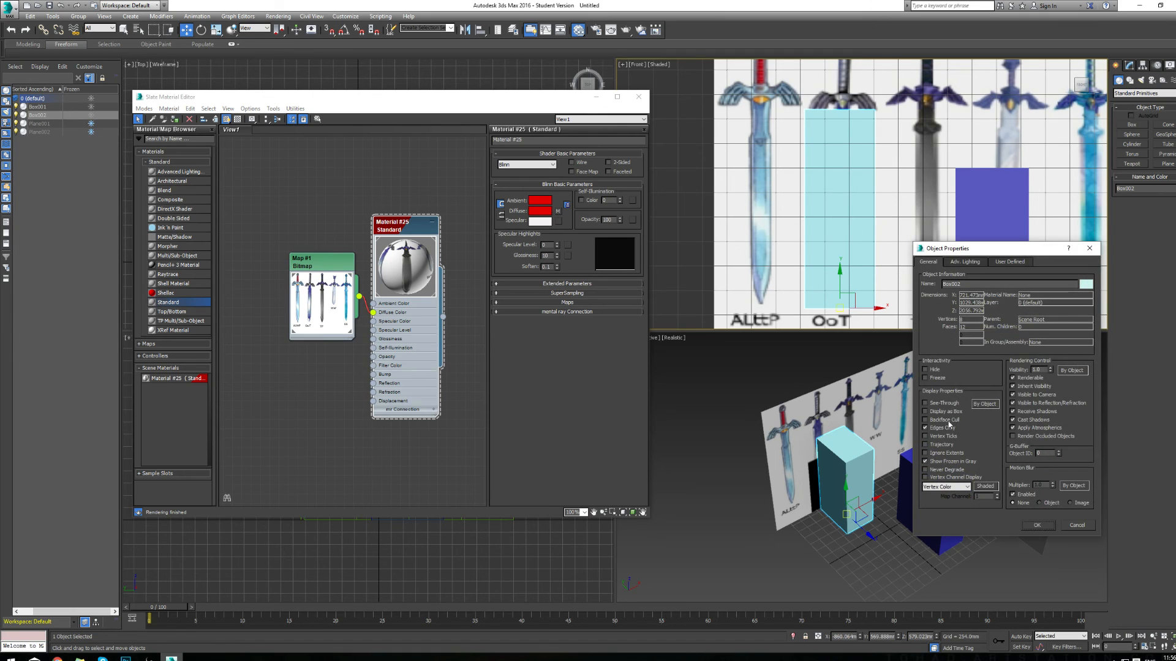
left_click(1036, 525)
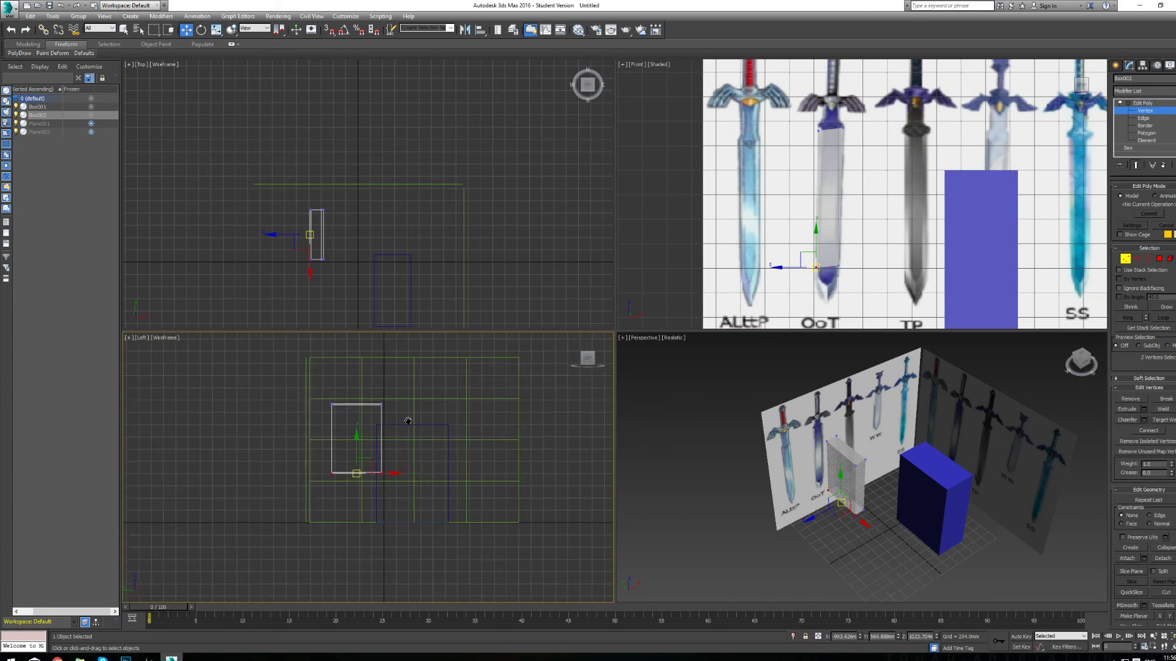
Bring up the display mode menu for the Left wireframe viewport.
right_click(163, 337)
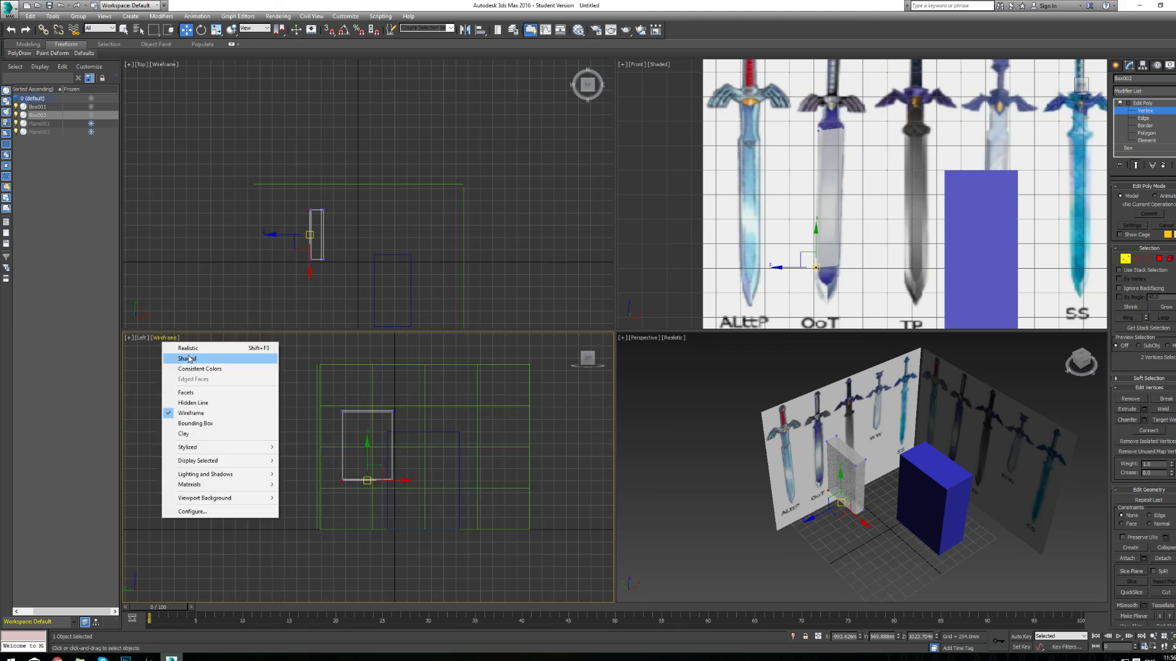
Switch the Left viewport to Shaded so the sword reference image shows.
left_click(185, 358)
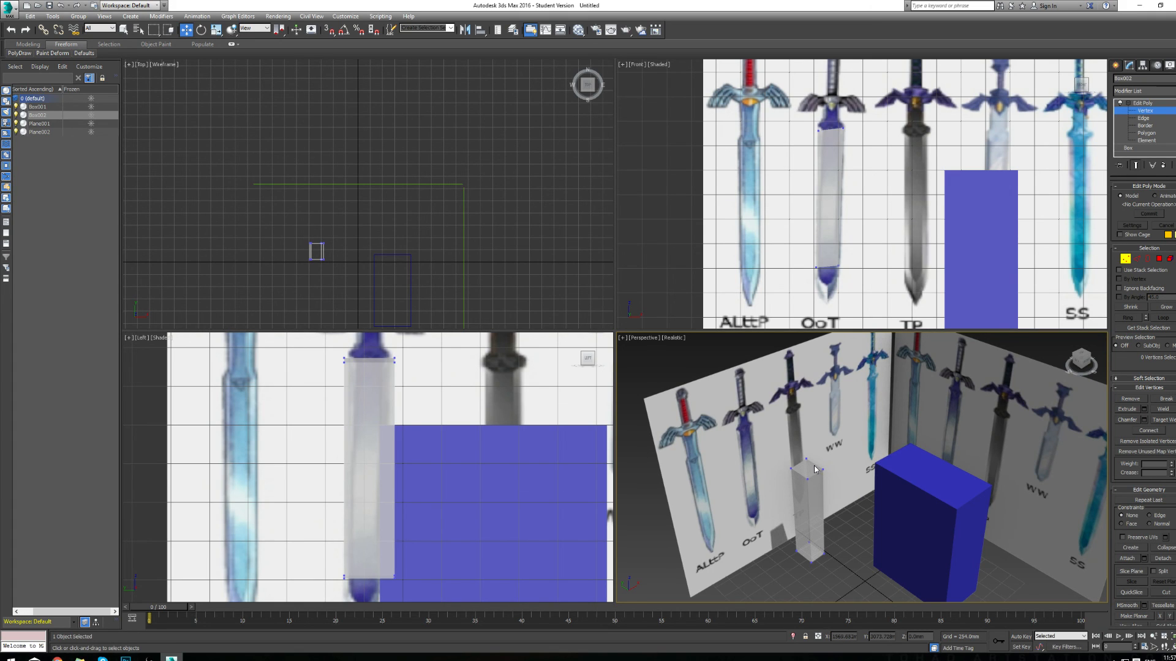
mouse_move(802, 481)
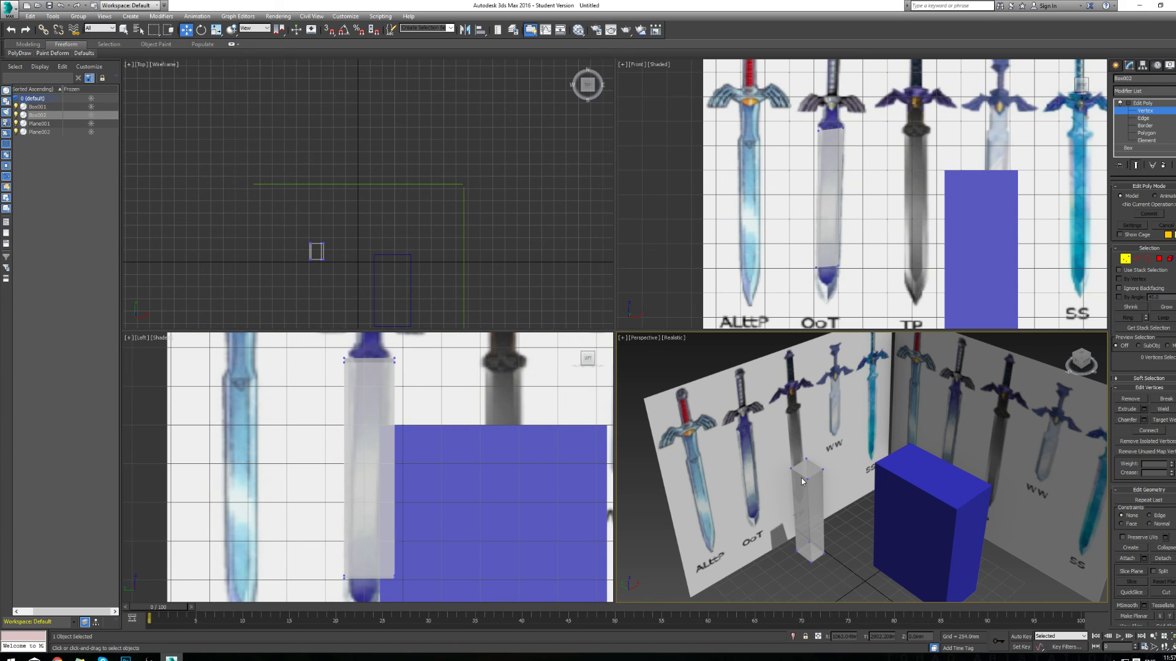
mouse_move(830, 491)
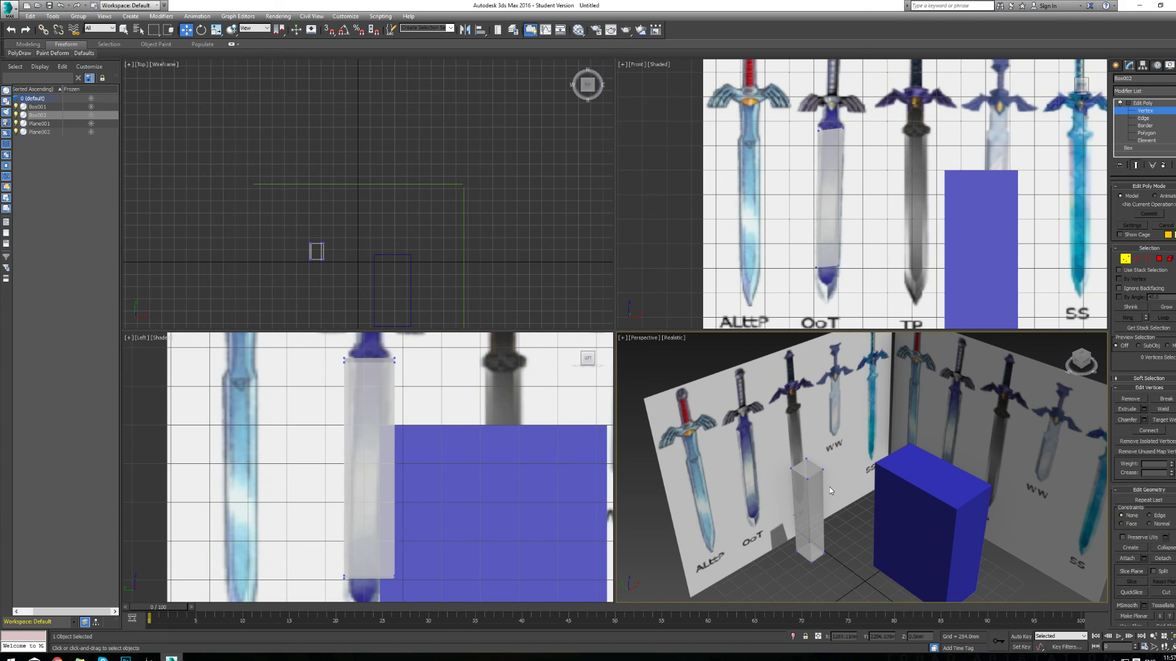
mouse_move(828, 497)
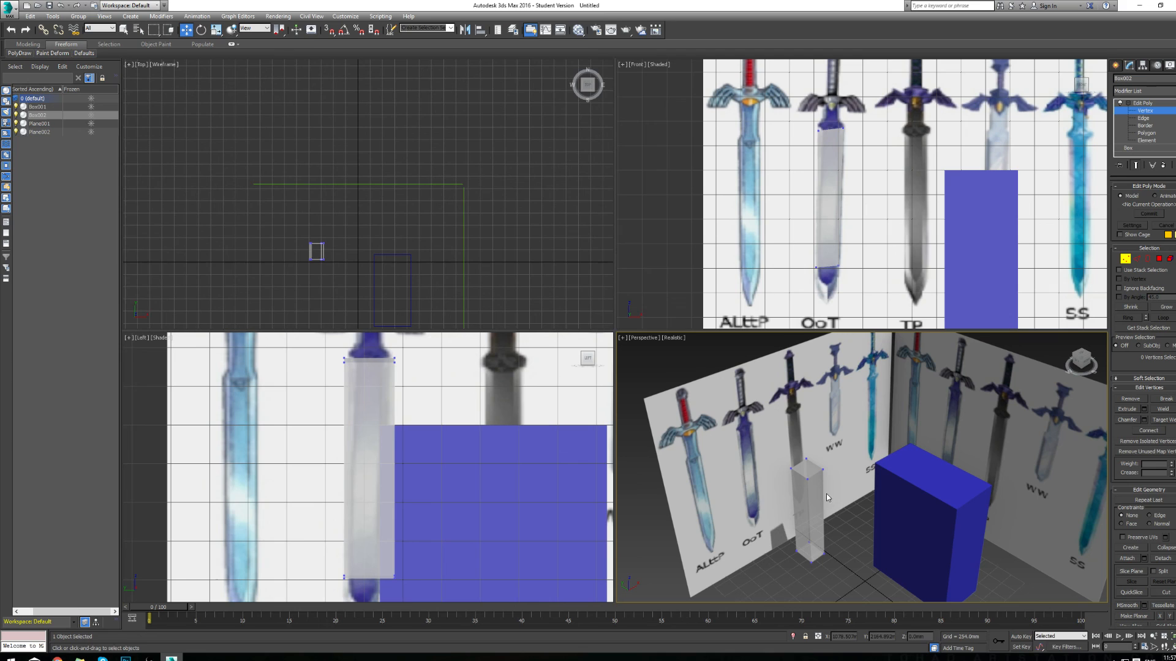
mouse_move(936, 411)
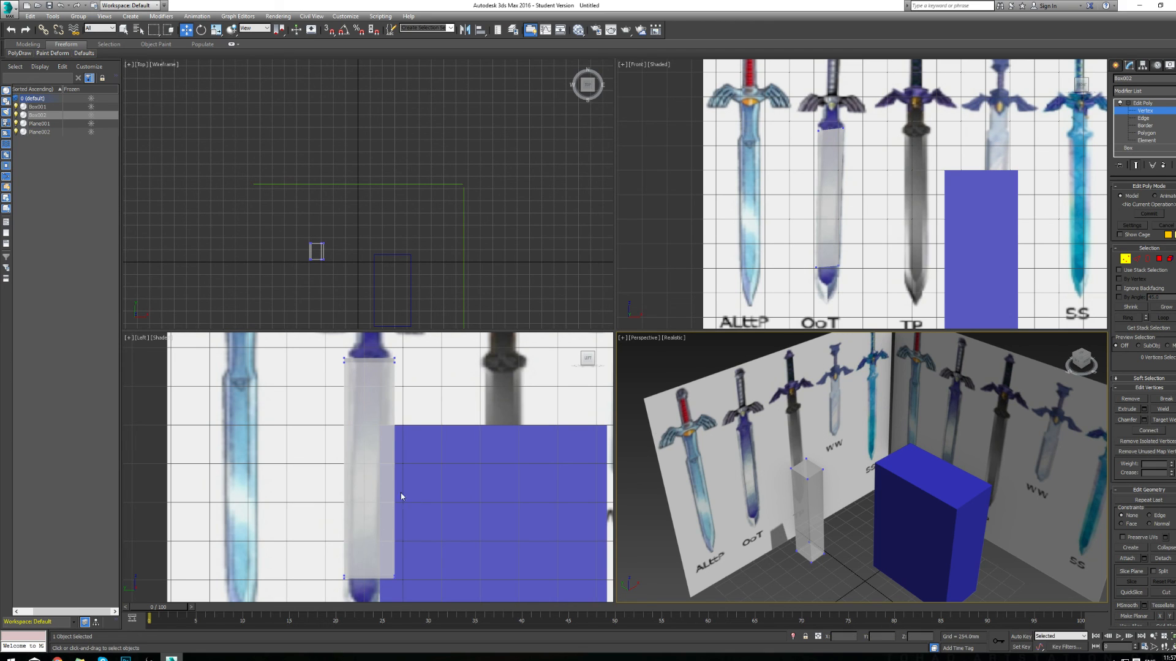
mouse_move(293, 453)
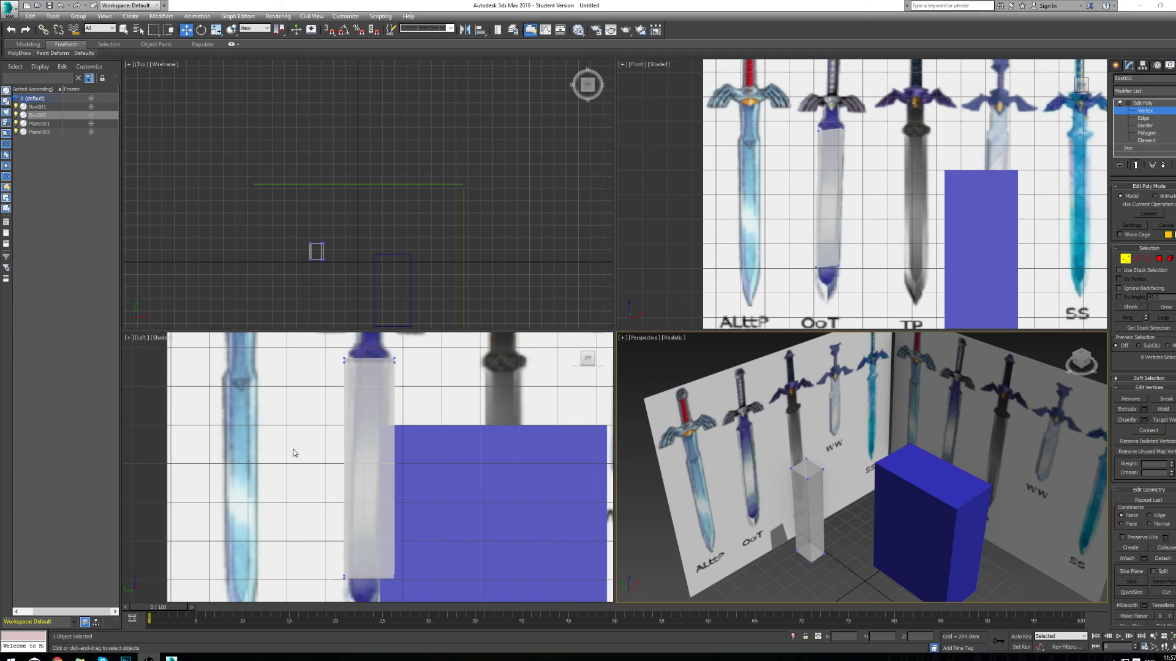